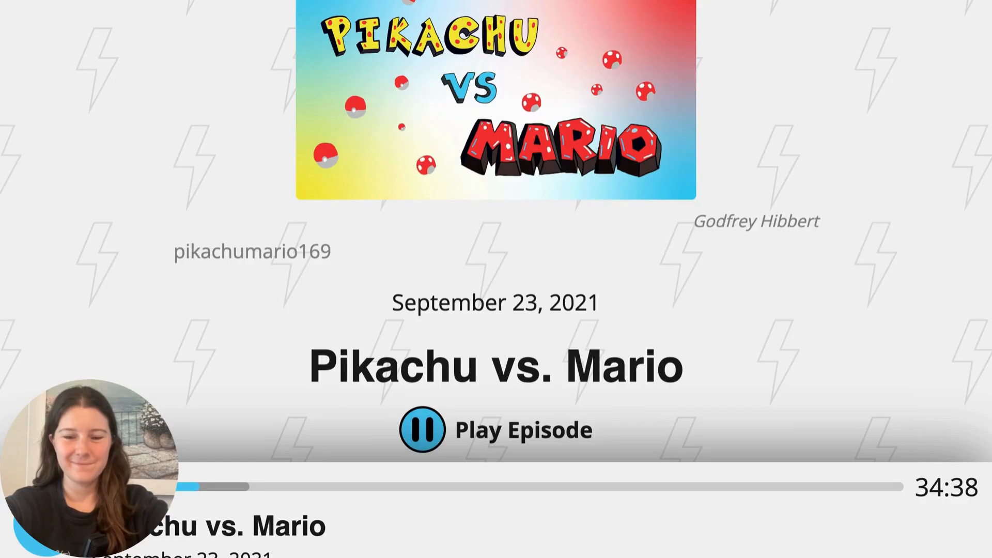
Watch the example podcast to its end, then advance to the next slide.
{"action": "scroll", "scroll_direction": "up", "scroll_amount": 3}
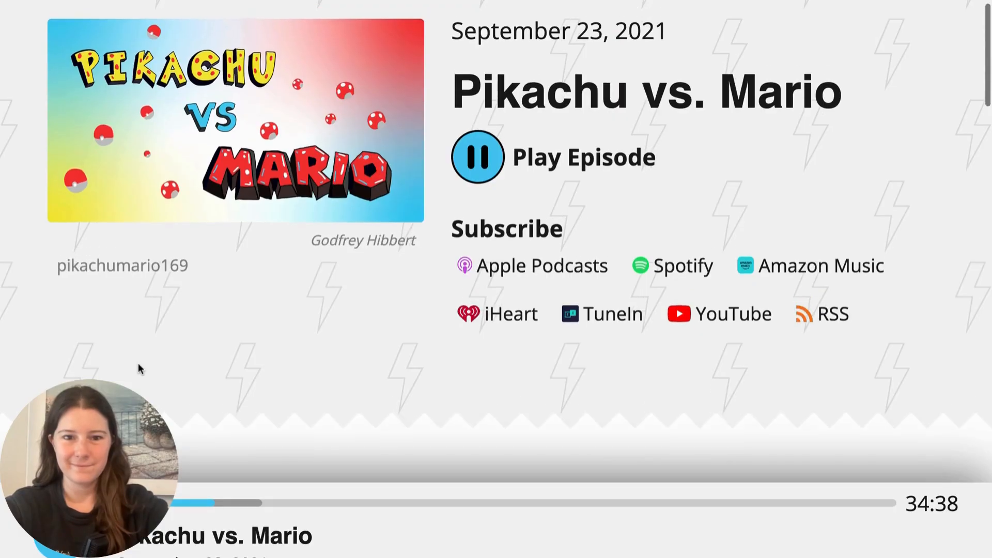
{"action": "scroll", "scroll_direction": "up", "scroll_amount": 3}
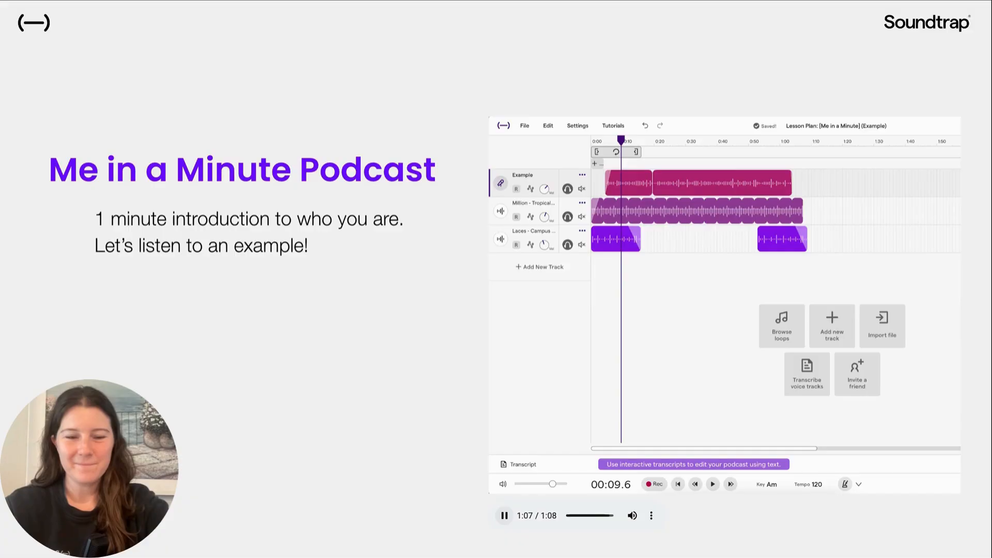
{"action": "left_click", "coordinate": [505, 516]}
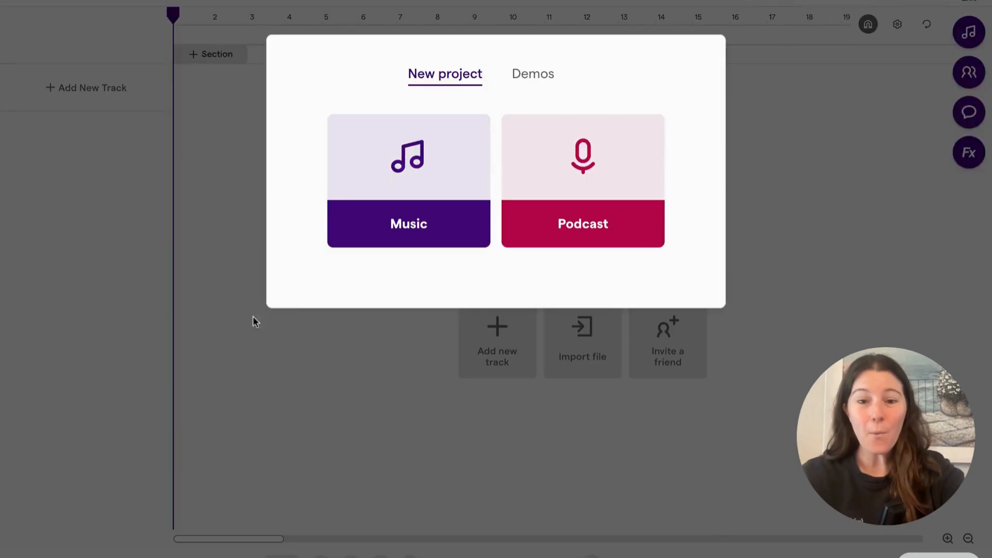
{"action": "mouse_move", "coordinate": [487, 290]}
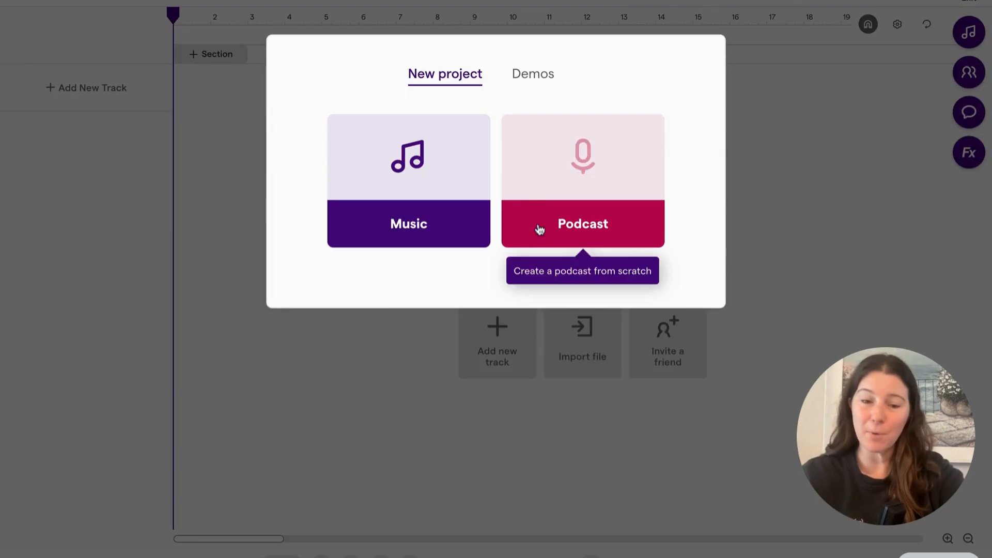
Start a new Podcast project and bring up the Add New Track choices.
{"action": "left_click", "coordinate": [583, 223]}
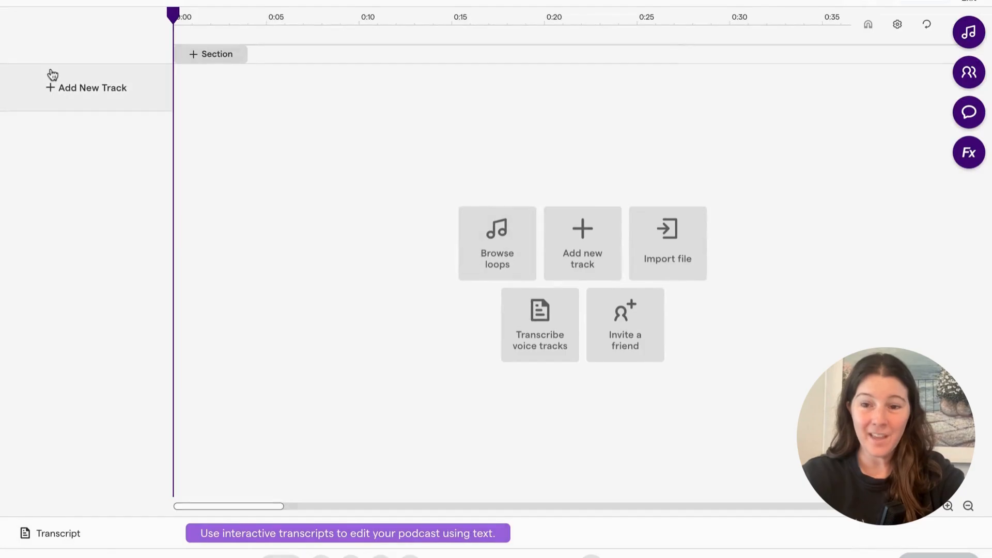
{"action": "mouse_move", "coordinate": [93, 92]}
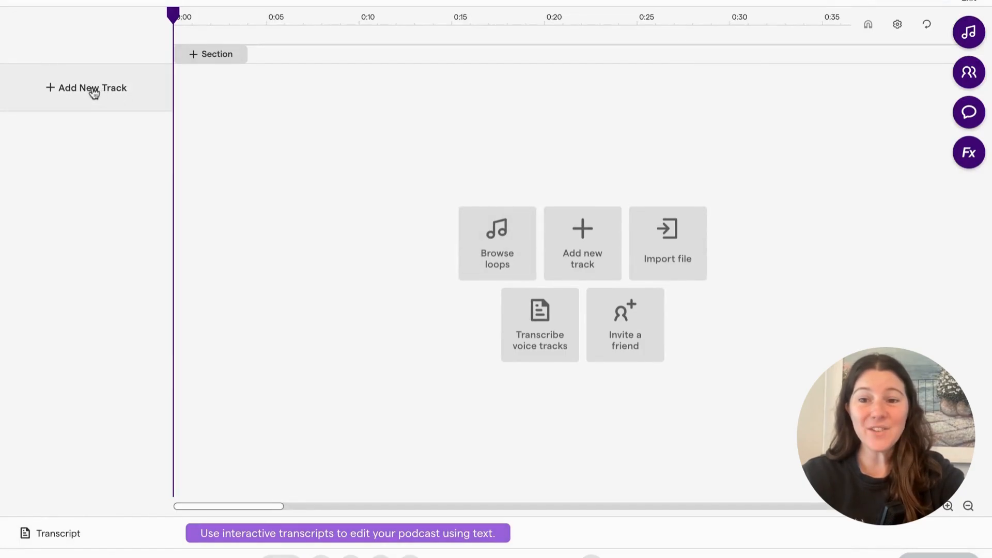
{"action": "left_click", "coordinate": [581, 243]}
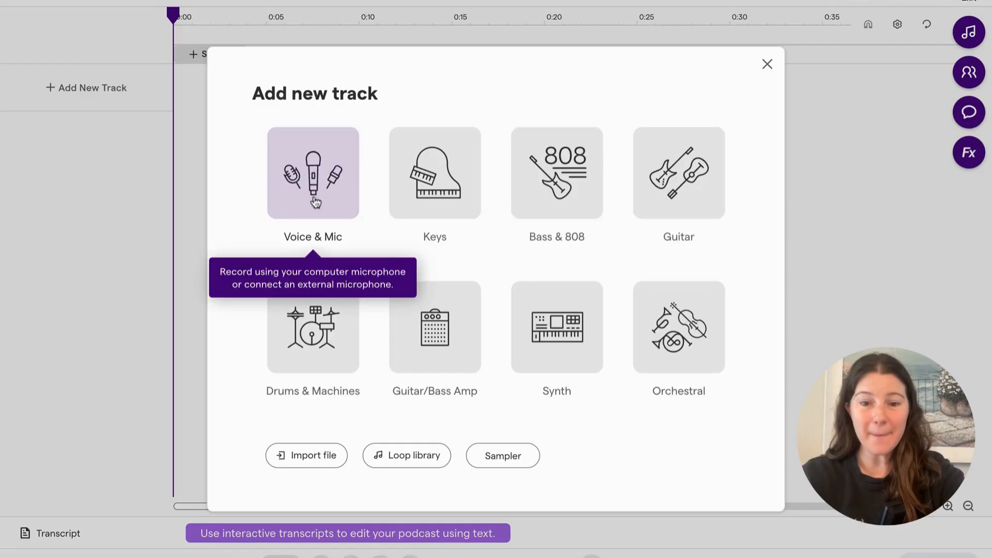
Add a Voice & Mic track with the Podcast preset.
{"action": "left_click", "coordinate": [313, 173]}
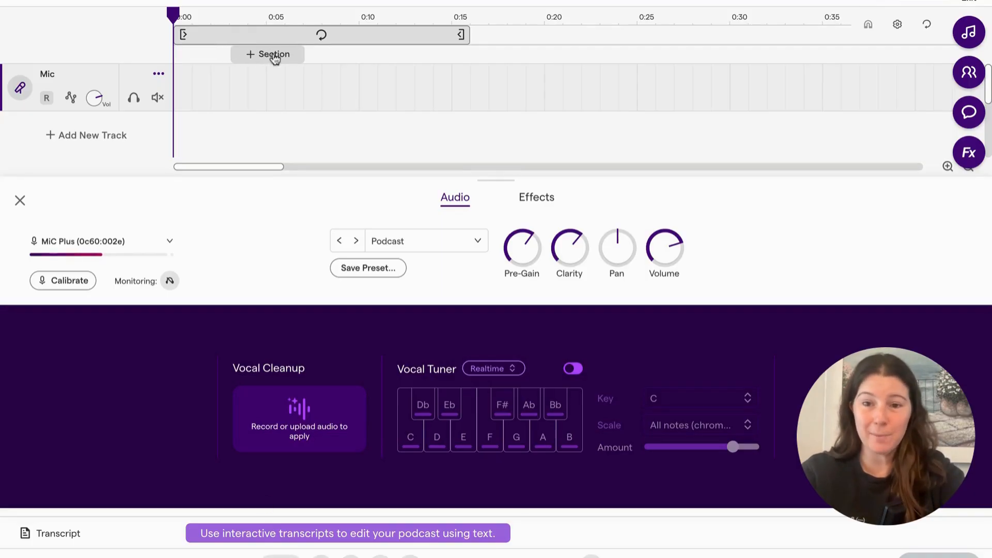
{"action": "mouse_move", "coordinate": [443, 54]}
{"action": "type", "text": "Hi"}
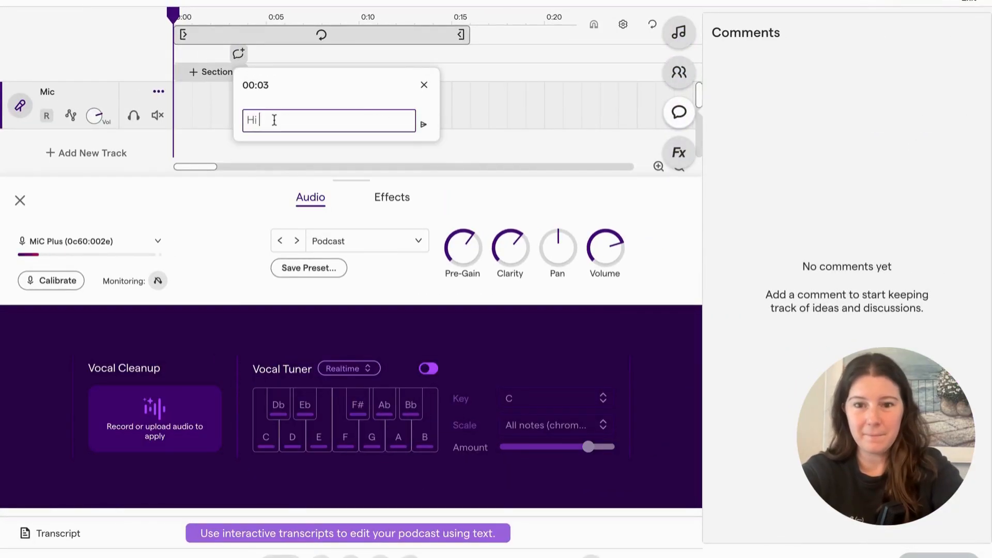
Post a 00:03 comment reading 'My name is Serena and this is me in a minute', then review it.
{"action": "type", "text": "My name is Serena"}
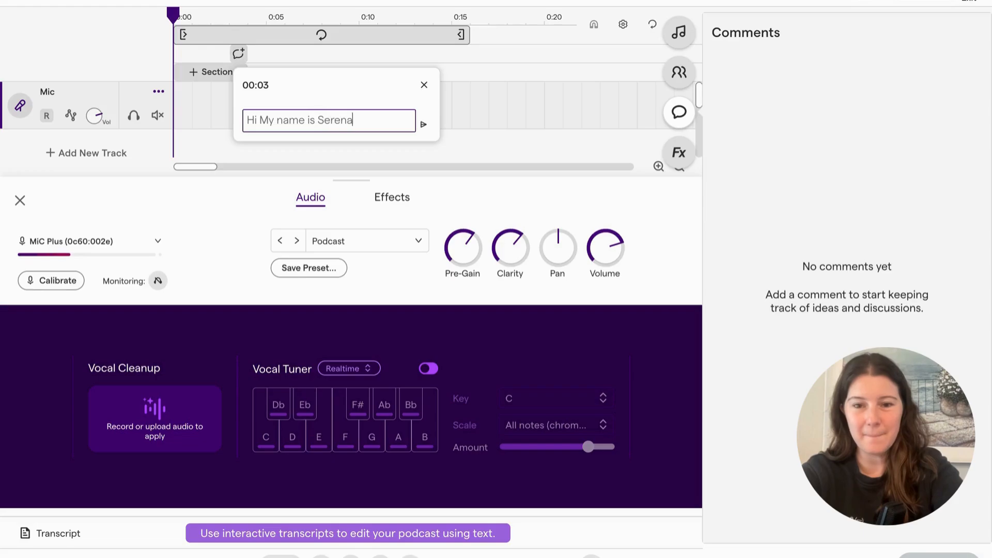
{"action": "type", "text": "and th"}
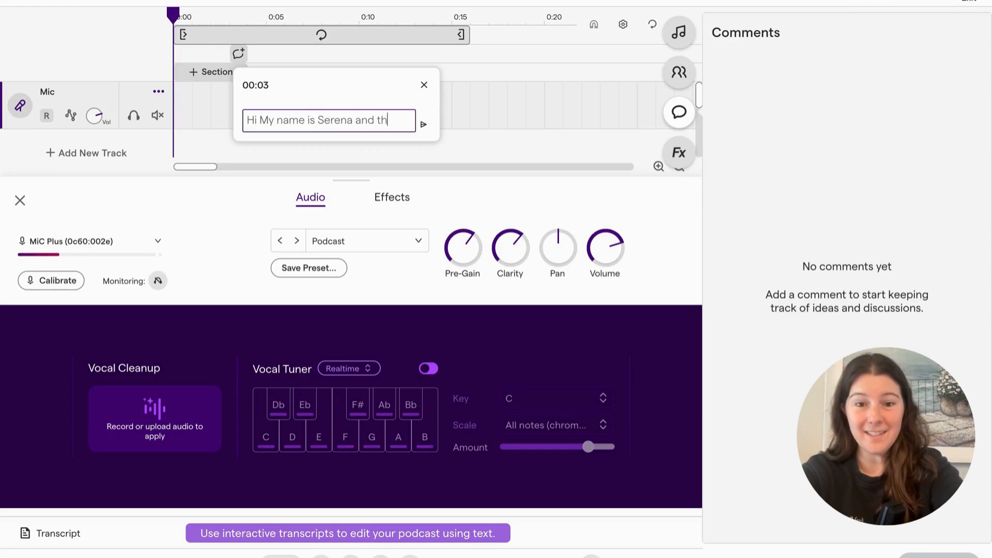
{"action": "type", "text": "is me in a minut"}
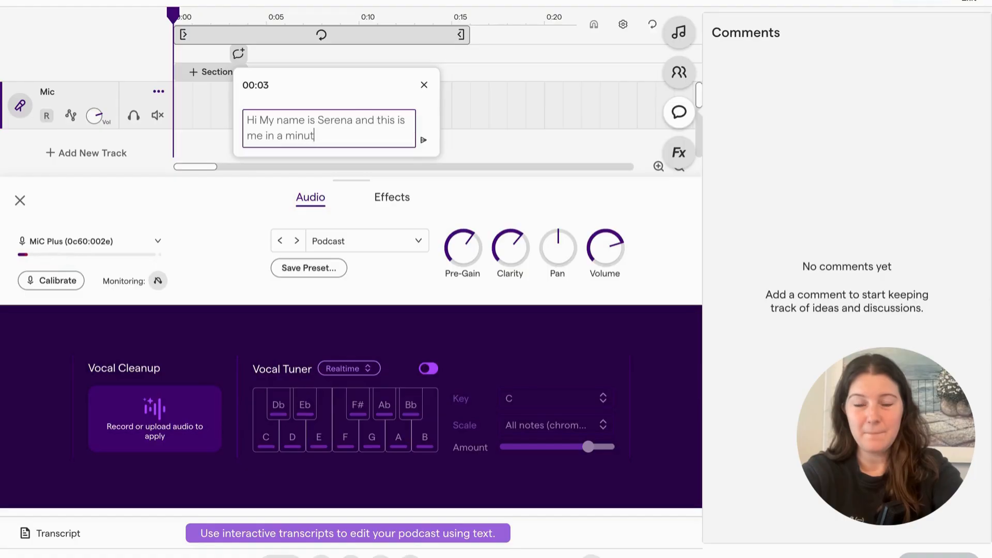
{"action": "left_click", "coordinate": [423, 140]}
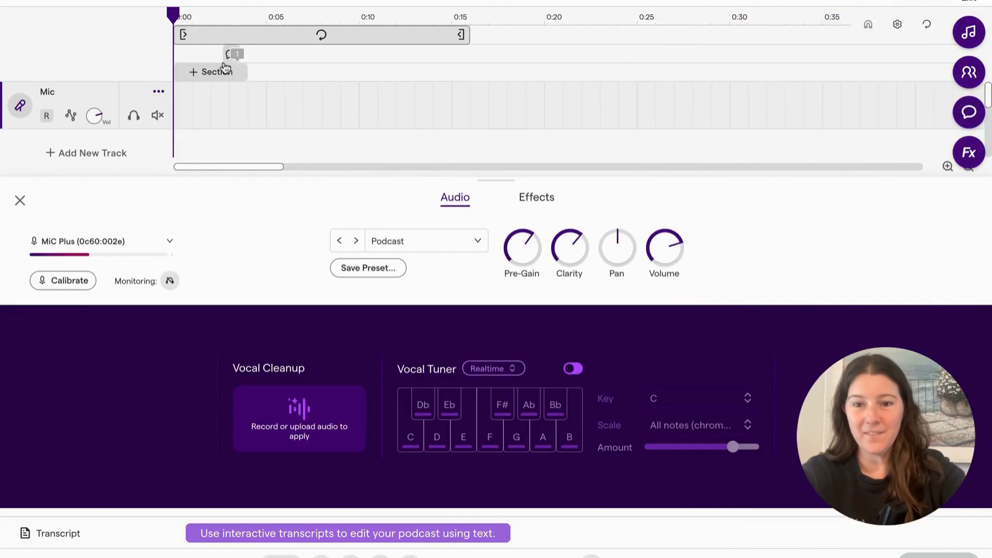
{"action": "left_click", "coordinate": [233, 54]}
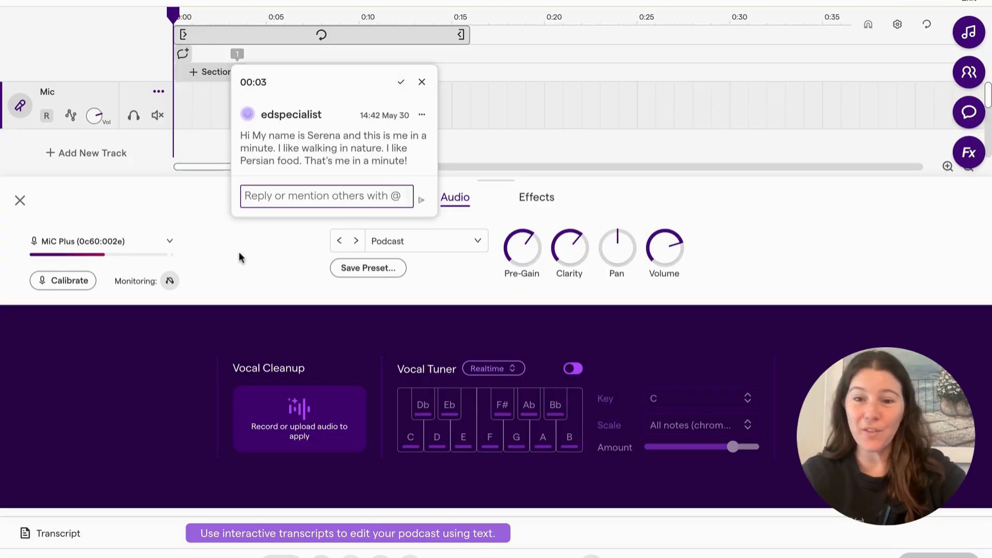
{"action": "left_click", "coordinate": [422, 81]}
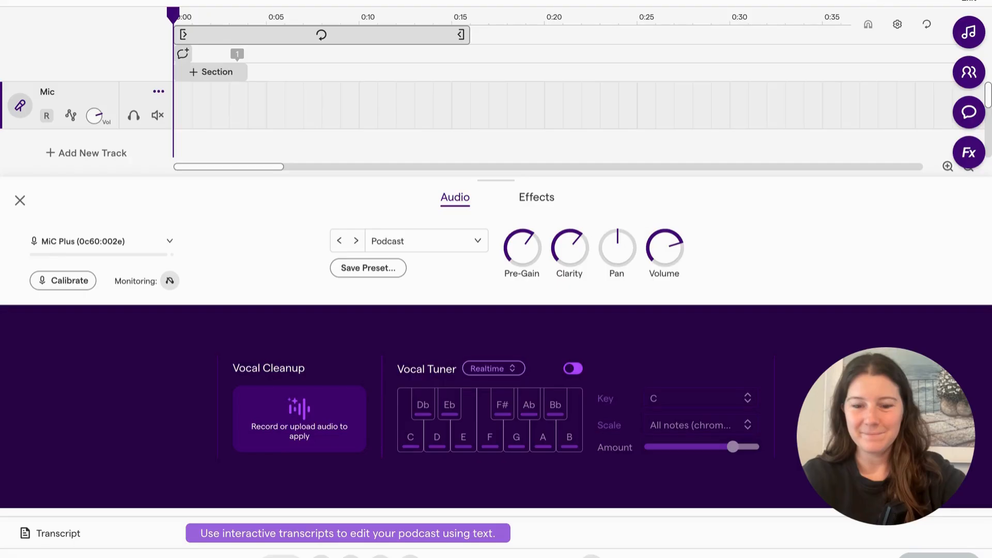
Record a roughly 17-second intro on the Mic track with the script comment visible.
{"action": "left_click", "coordinate": [237, 54]}
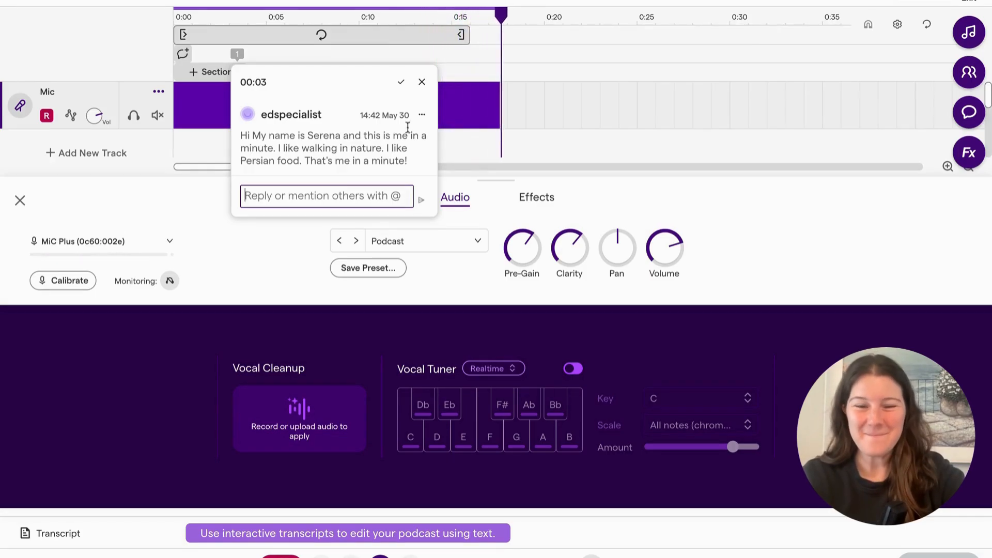
{"action": "left_click", "coordinate": [422, 82]}
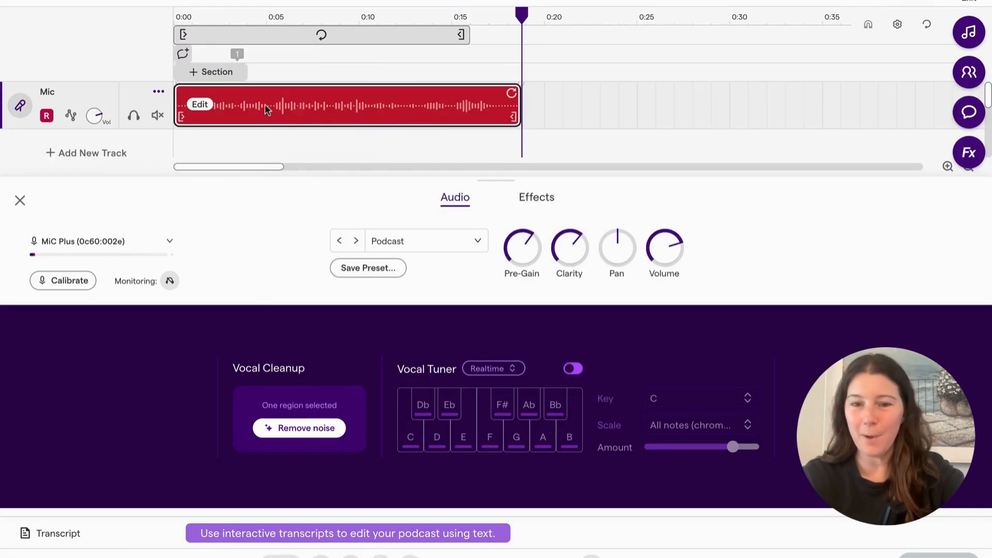
{"action": "left_click", "coordinate": [348, 16]}
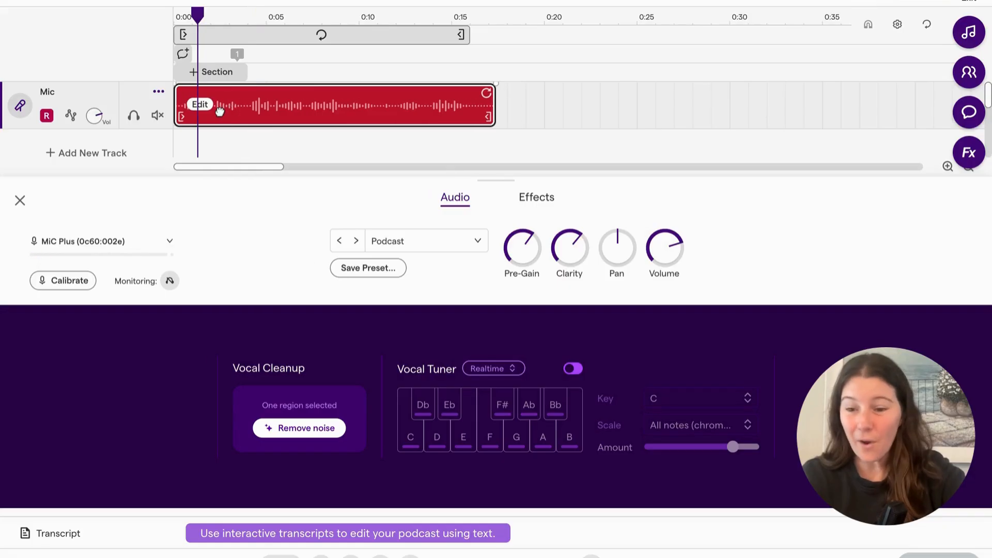
{"action": "left_click", "coordinate": [19, 201]}
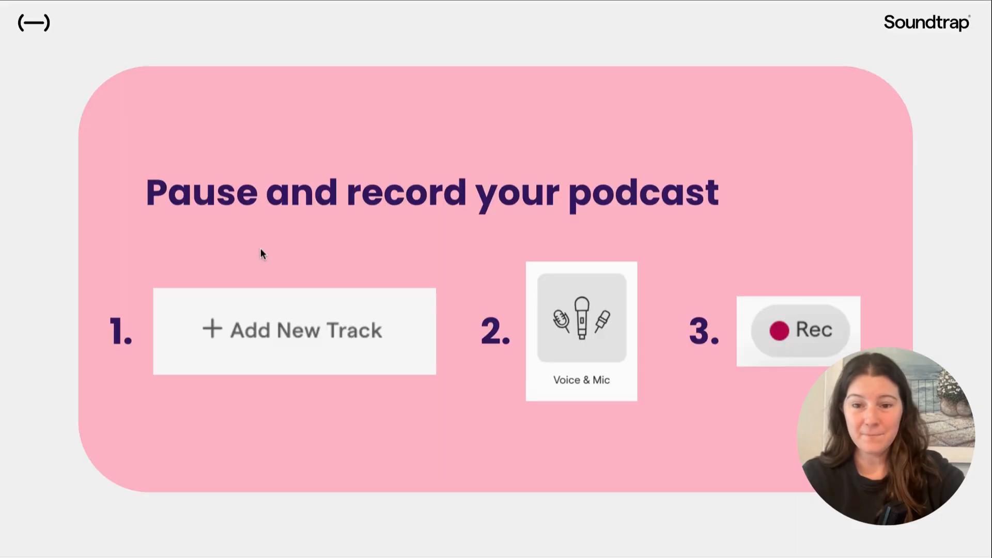
{"action": "mouse_move", "coordinate": [98, 257]}
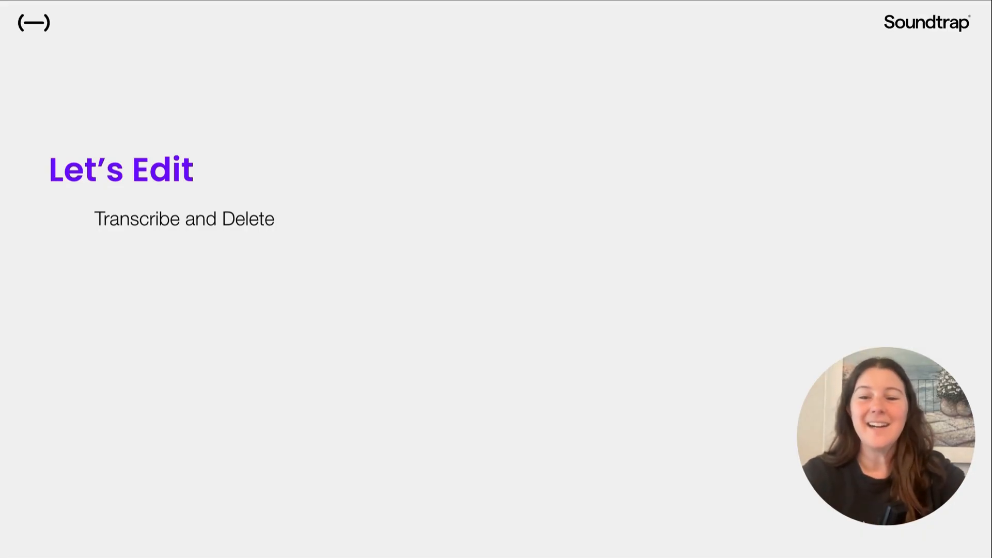
{"action": "mouse_move", "coordinate": [3, 334]}
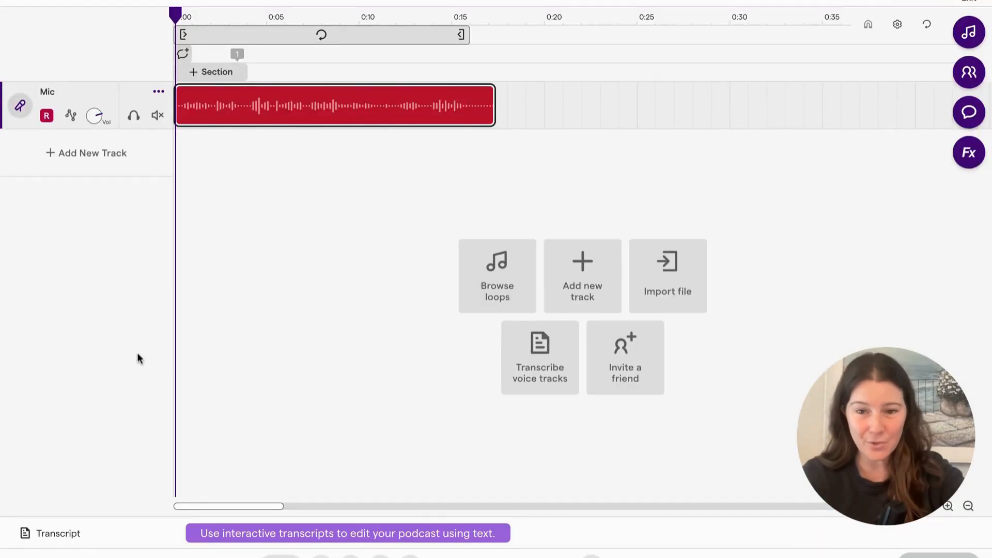
{"action": "mouse_move", "coordinate": [31, 465]}
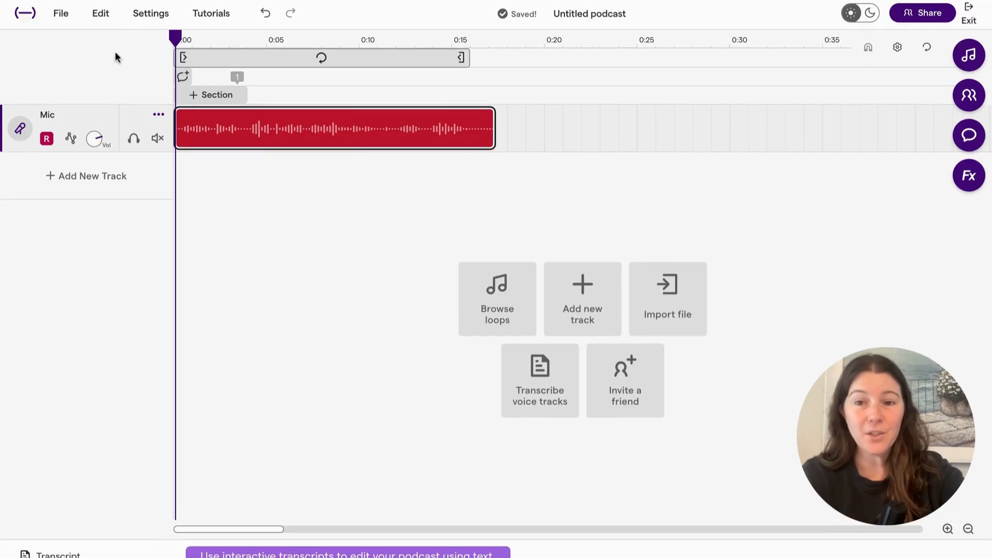
{"action": "left_click", "coordinate": [151, 13]}
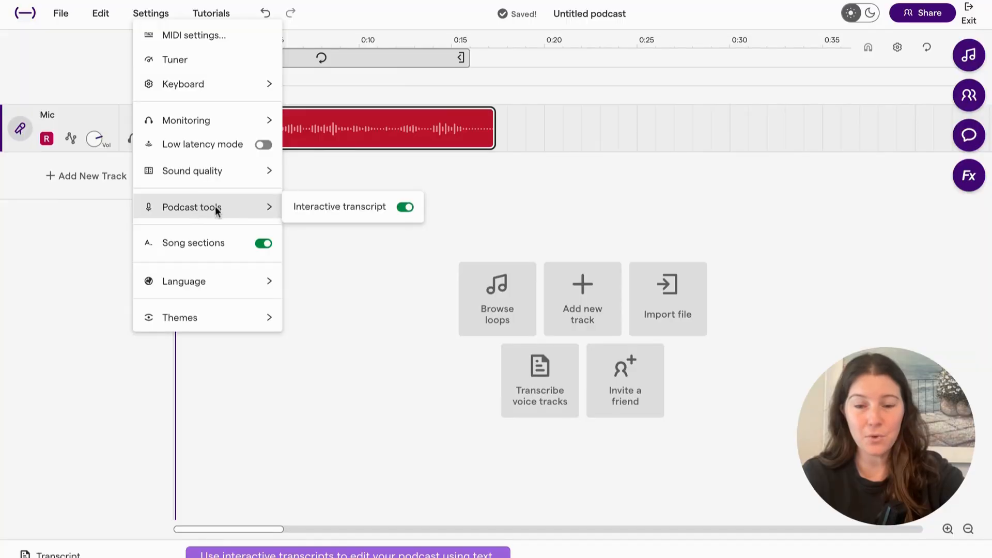
{"action": "left_click", "coordinate": [404, 207]}
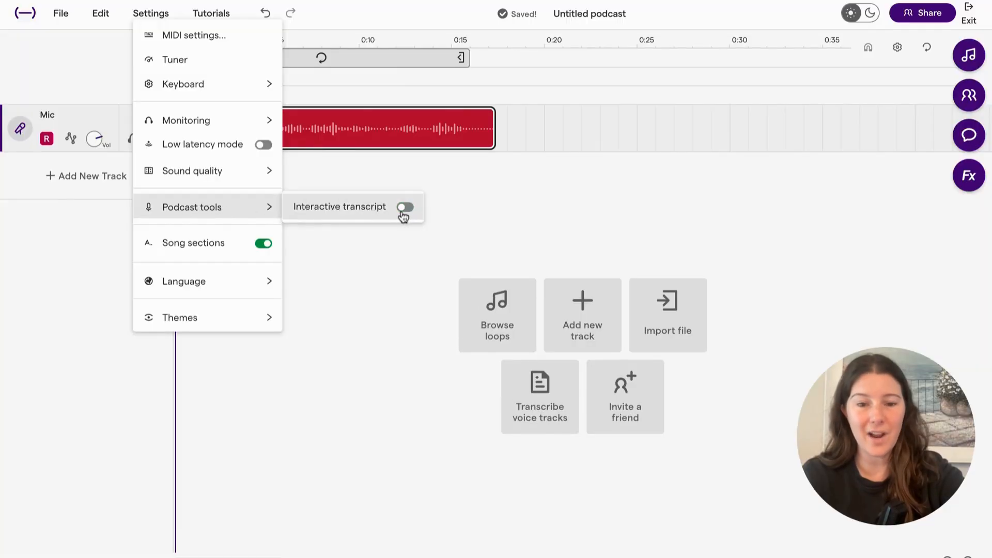
{"action": "left_click", "coordinate": [405, 207]}
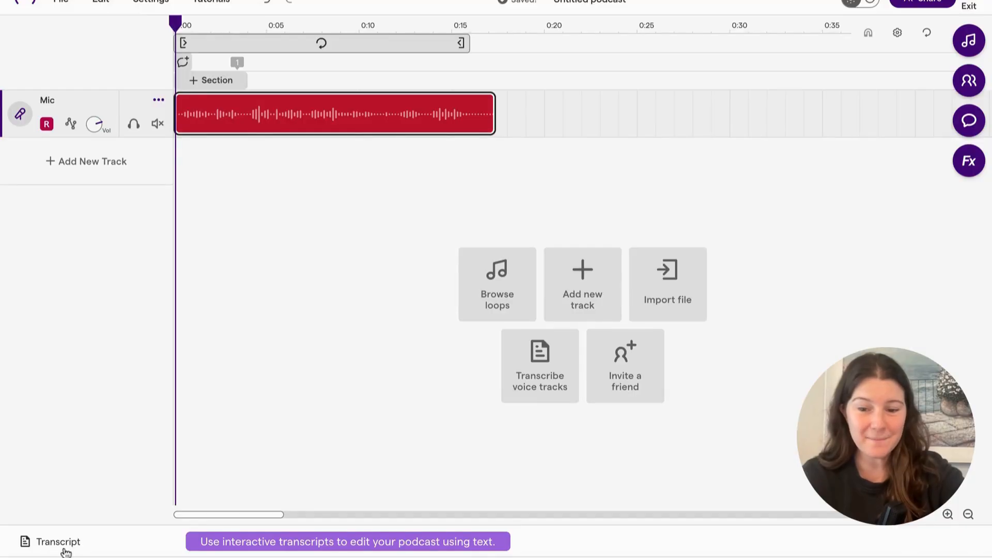
Transcribe the Mic track and confirm, waiting for the transcript to appear.
{"action": "left_click", "coordinate": [58, 542]}
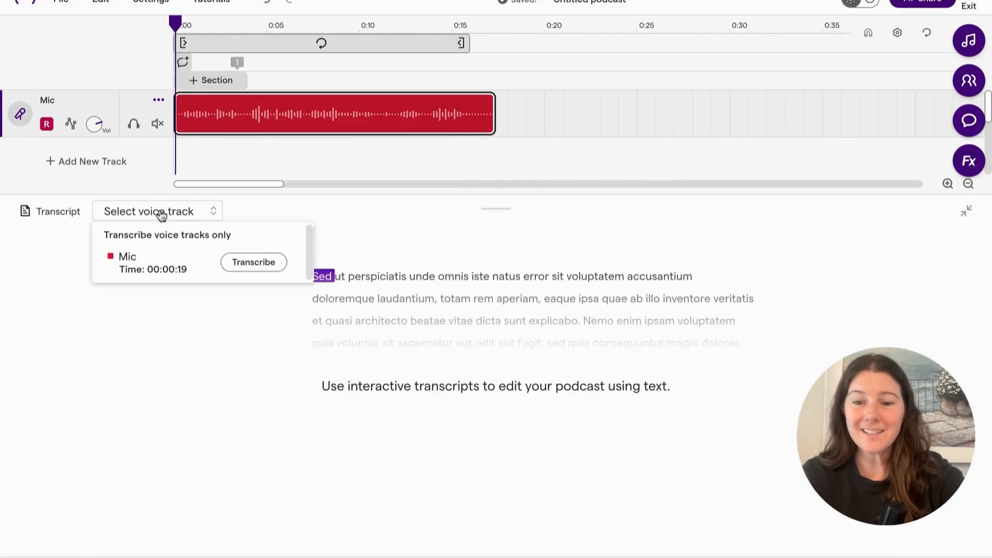
{"action": "left_click", "coordinate": [254, 262]}
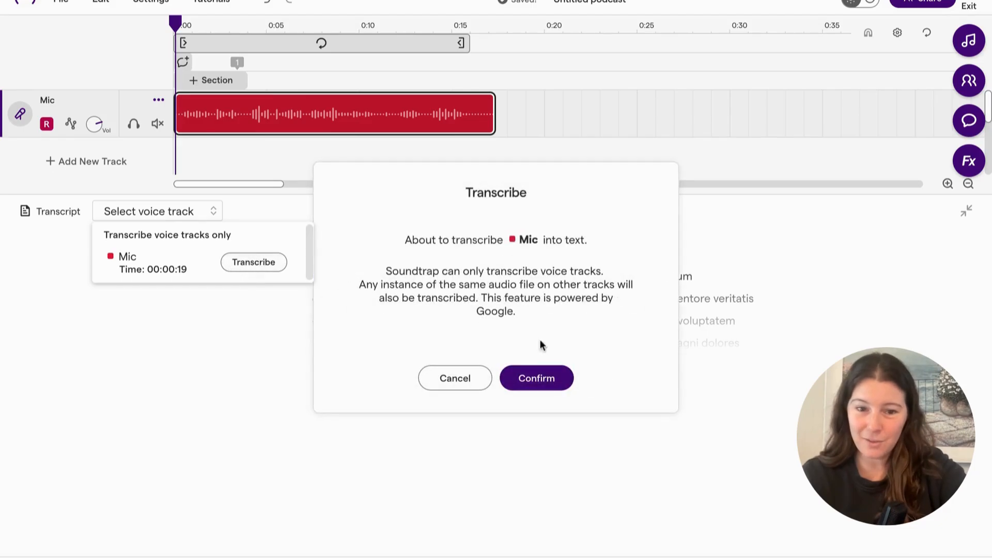
{"action": "left_click", "coordinate": [536, 378]}
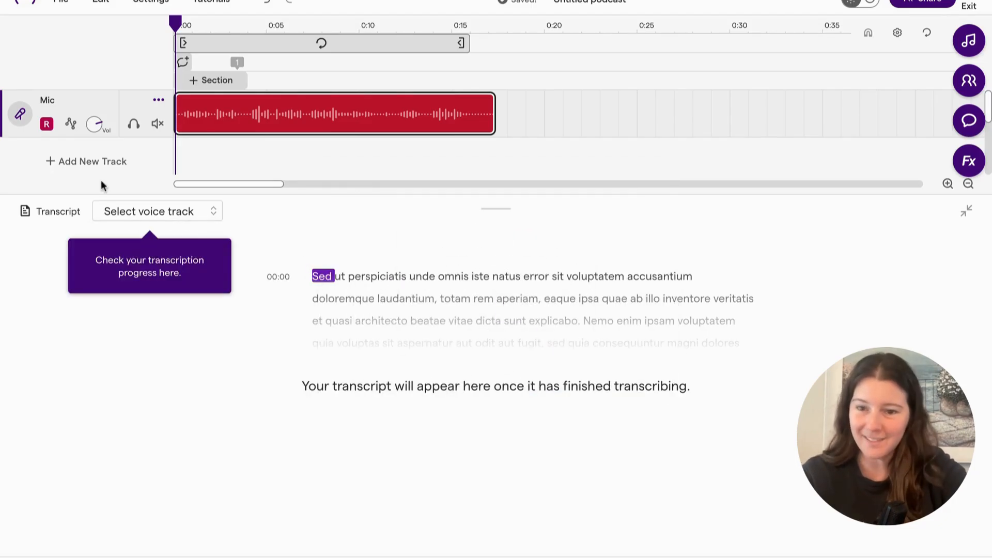
{"action": "left_click", "coordinate": [157, 211]}
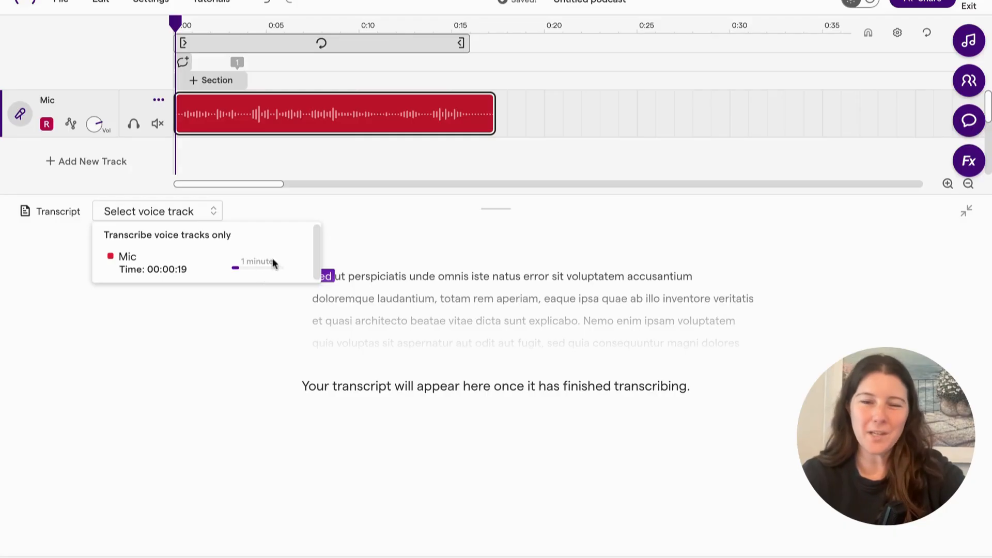
{"action": "left_click", "coordinate": [127, 257]}
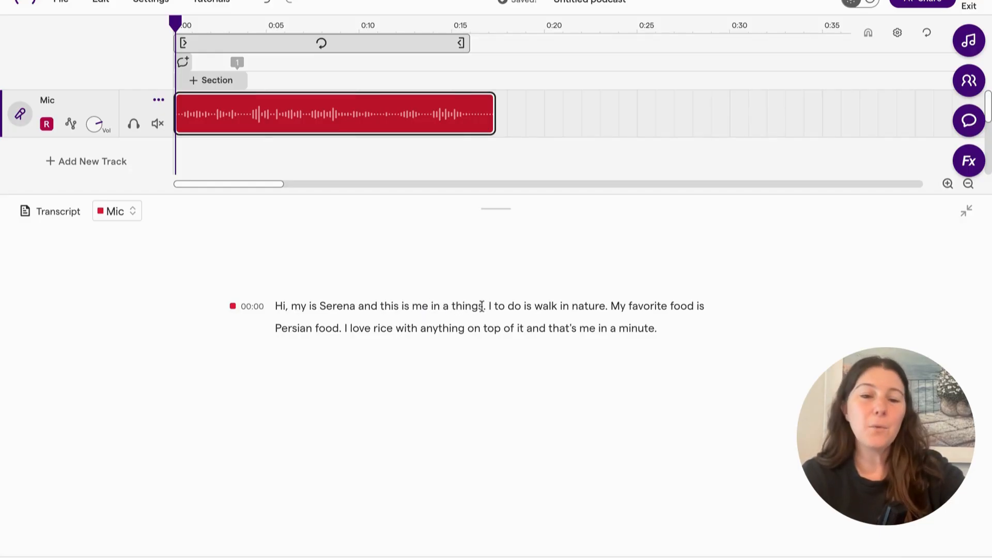
Correct 'things.' to 'minute.' and delete the 'I love rice with anything on top of it and' phrase.
{"action": "double_click", "coordinate": [465, 305]}
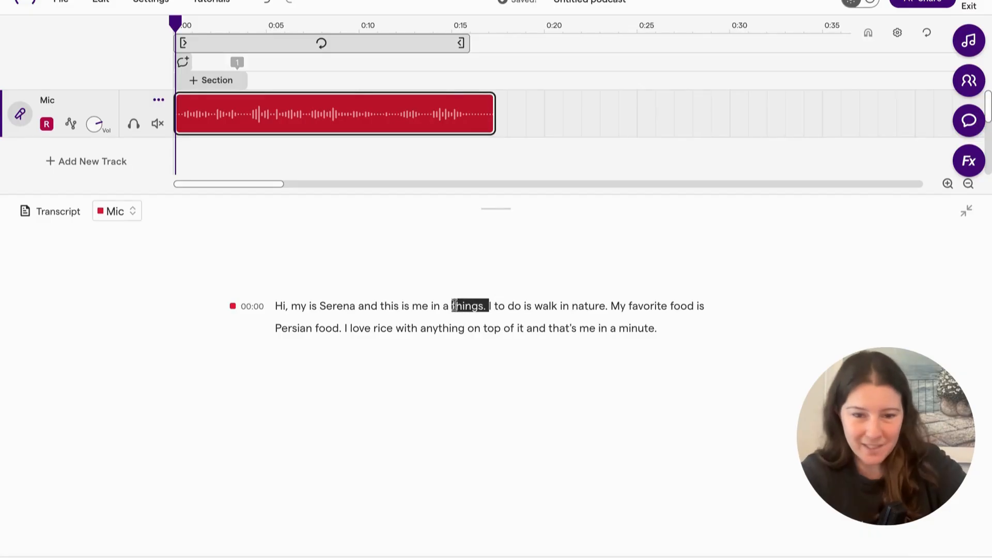
{"action": "double_click", "coordinate": [469, 305]}
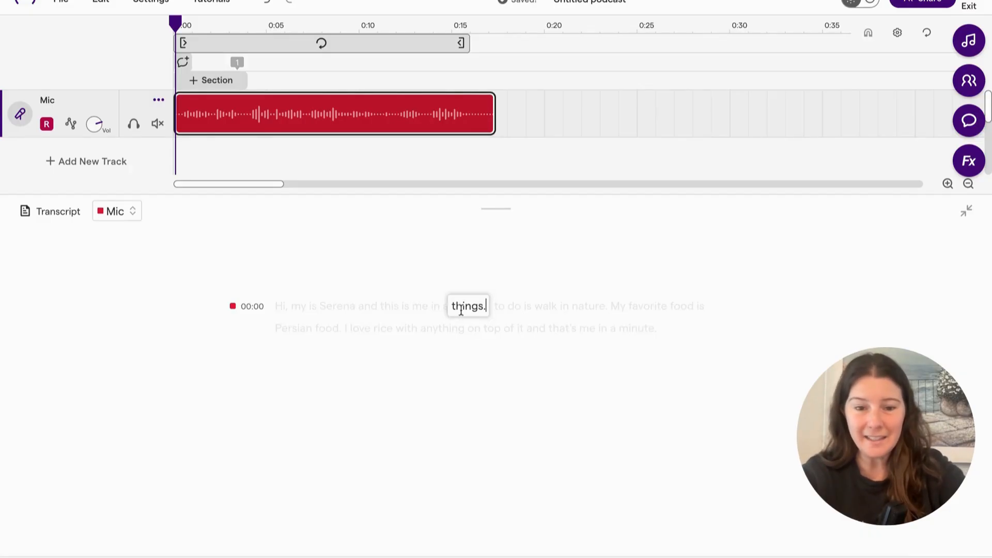
{"action": "type", "text": "minute"}
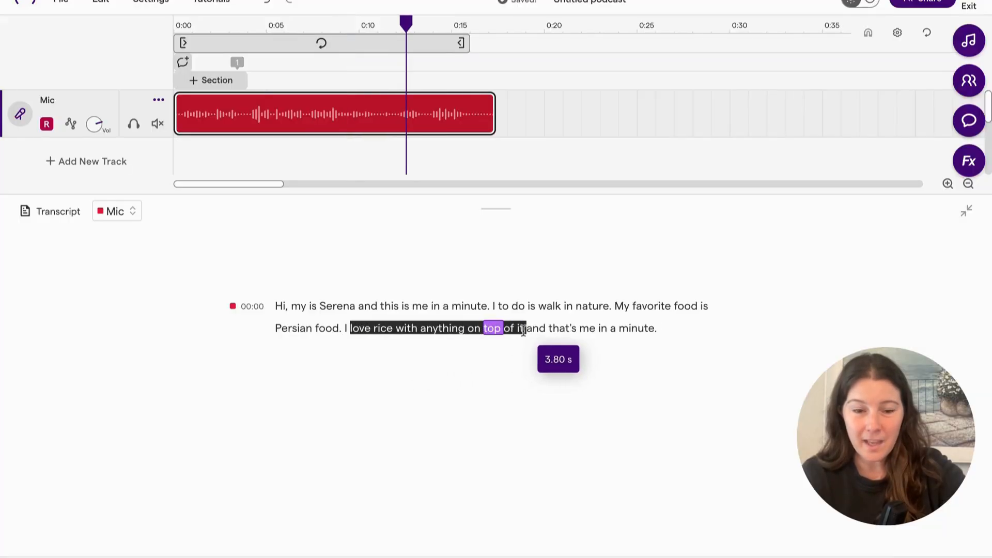
{"action": "left_click", "coordinate": [493, 328]}
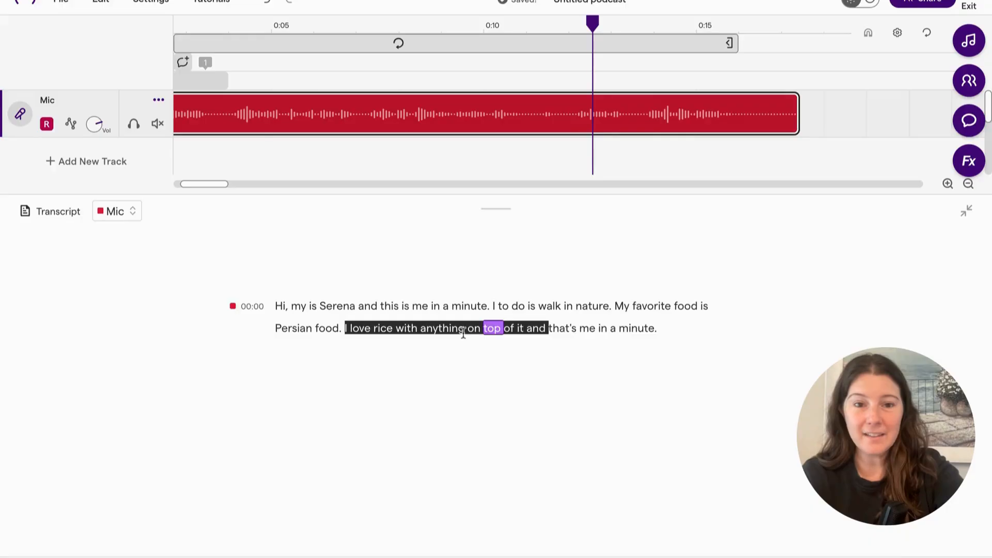
{"action": "key", "text": "Delete"}
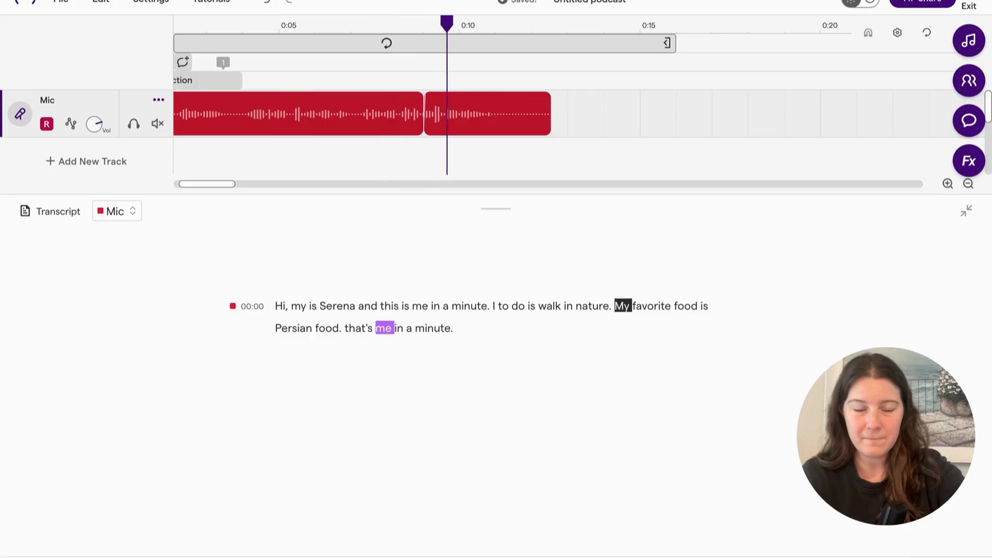
{"action": "left_click", "coordinate": [480, 25]}
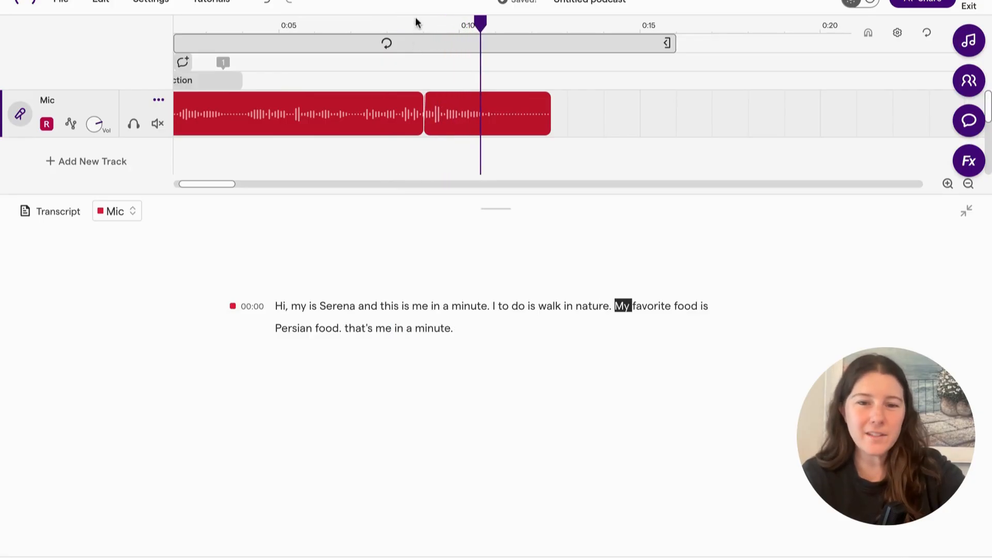
{"action": "left_click", "coordinate": [948, 183]}
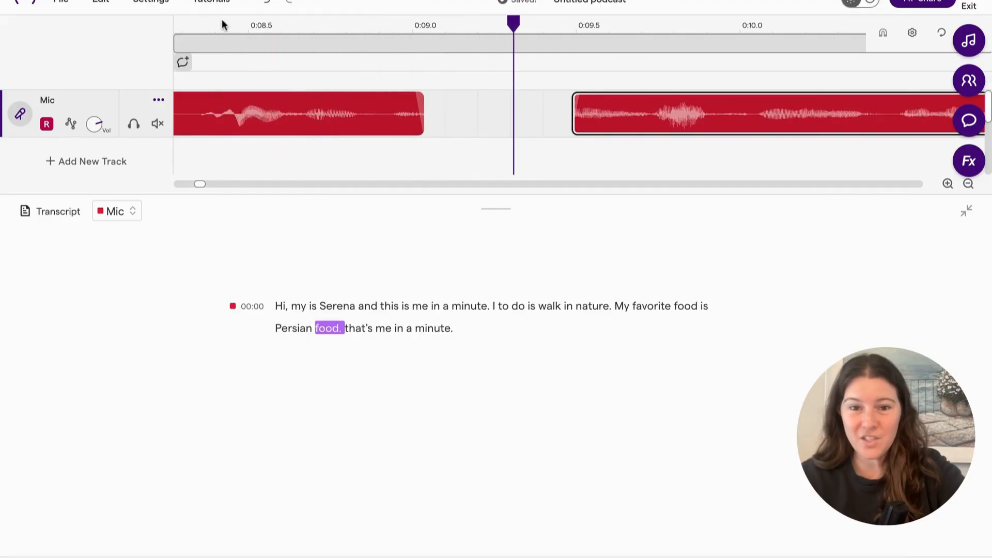
{"action": "left_click", "coordinate": [298, 113]}
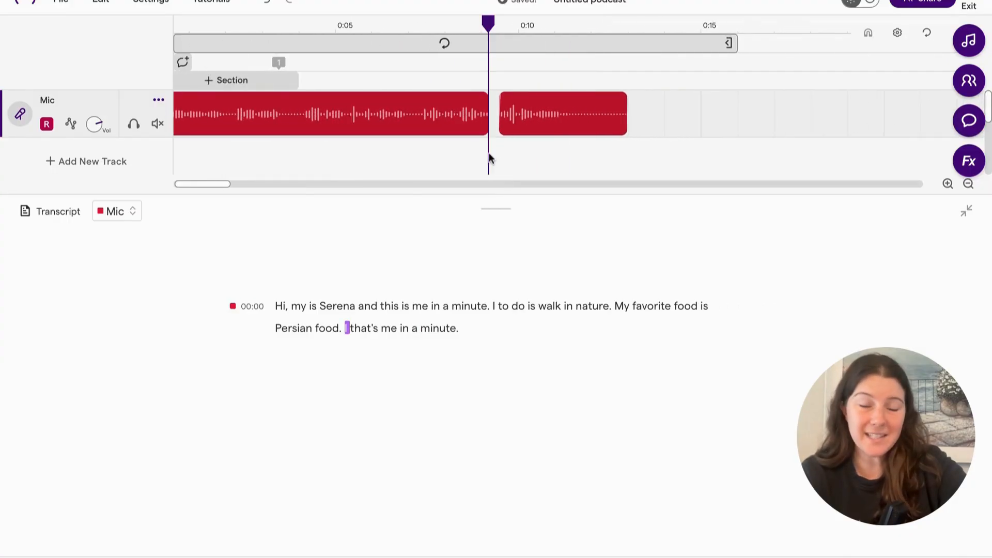
Hide the transcript and leave the second Mic clip starting near 0:15 after a five-second gap.
{"action": "left_click", "coordinate": [562, 114]}
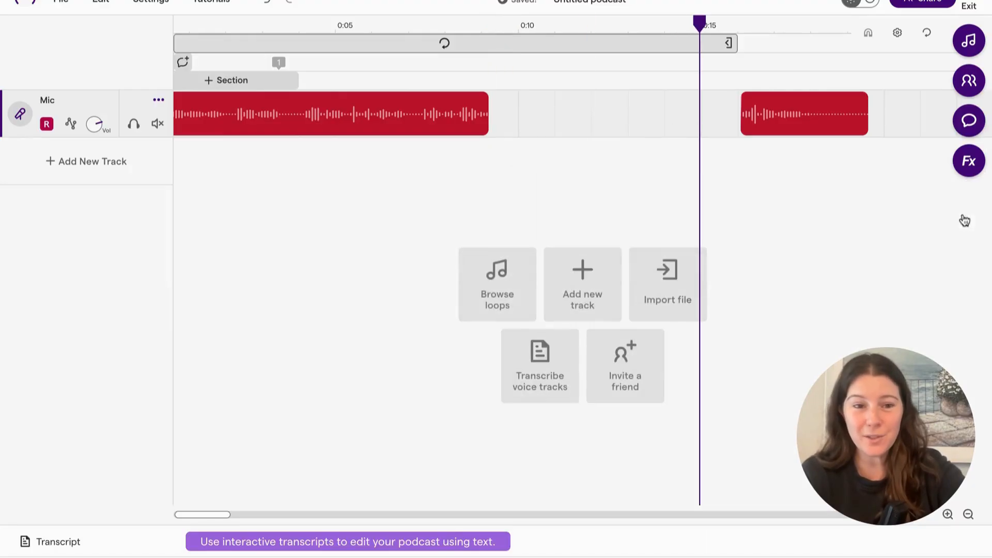
{"action": "left_click", "coordinate": [583, 25]}
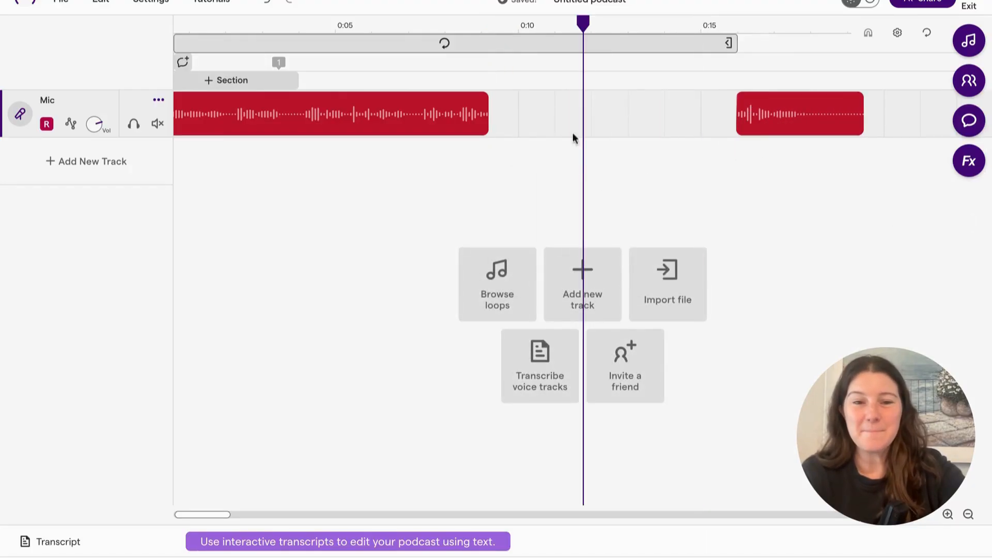
{"action": "left_click", "coordinate": [329, 113]}
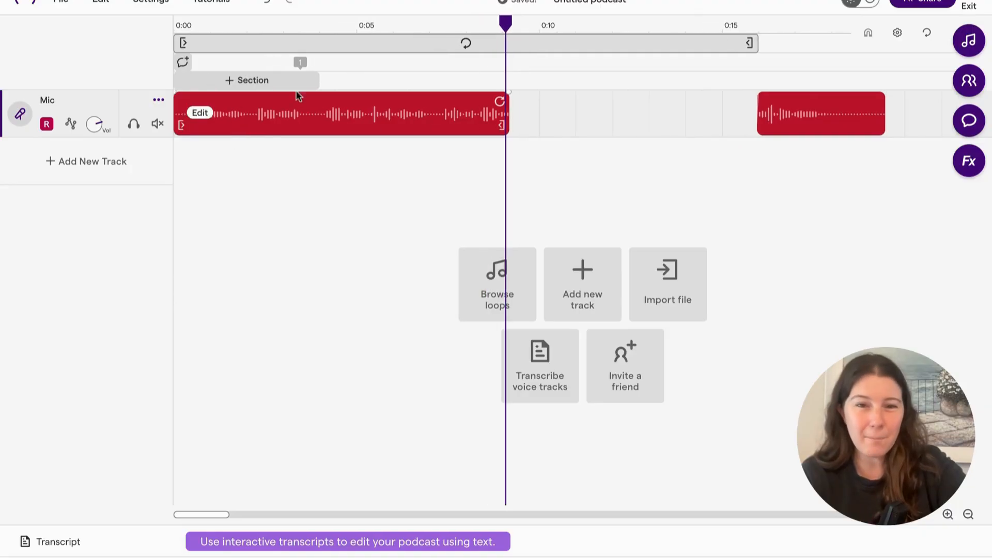
{"action": "left_click", "coordinate": [584, 25]}
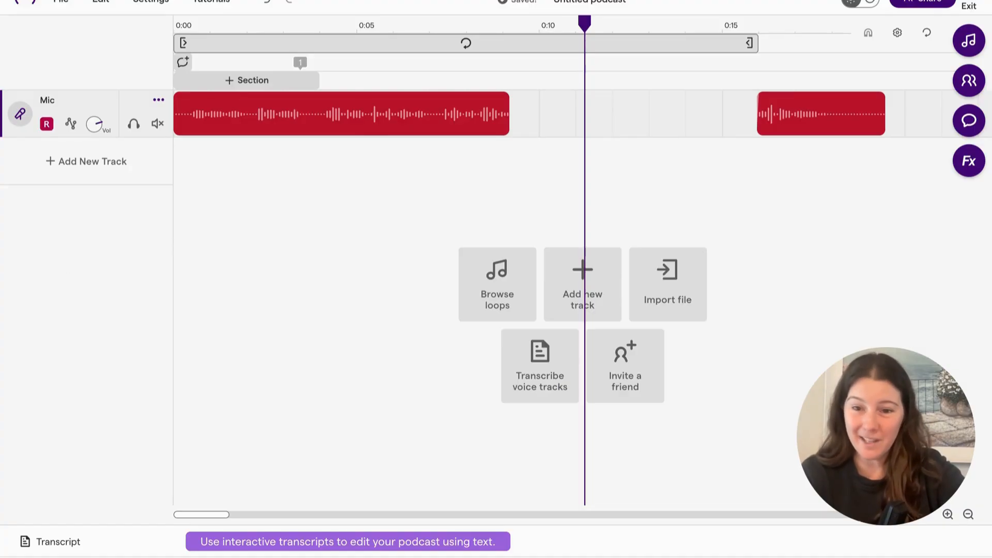
{"action": "left_click", "coordinate": [539, 366]}
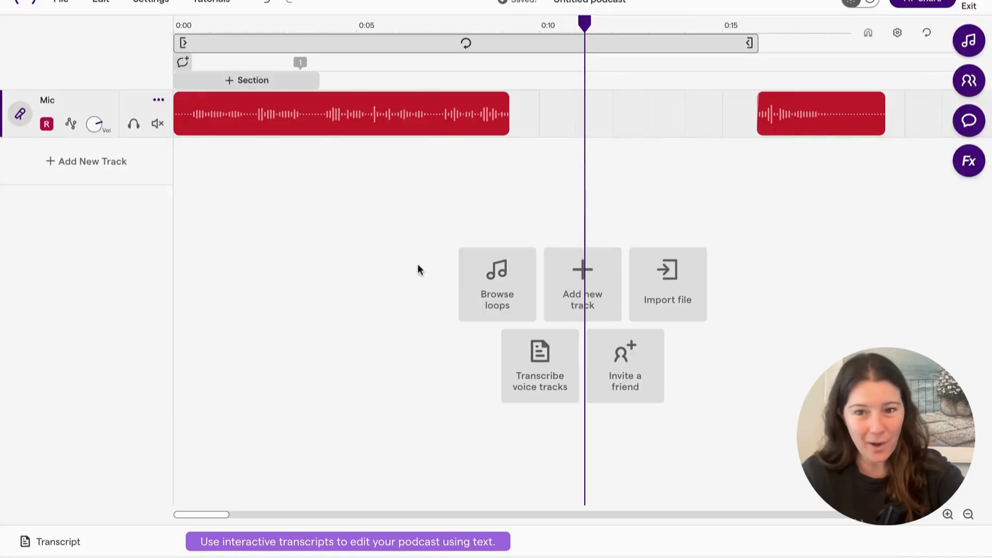
{"action": "mouse_move", "coordinate": [439, 220]}
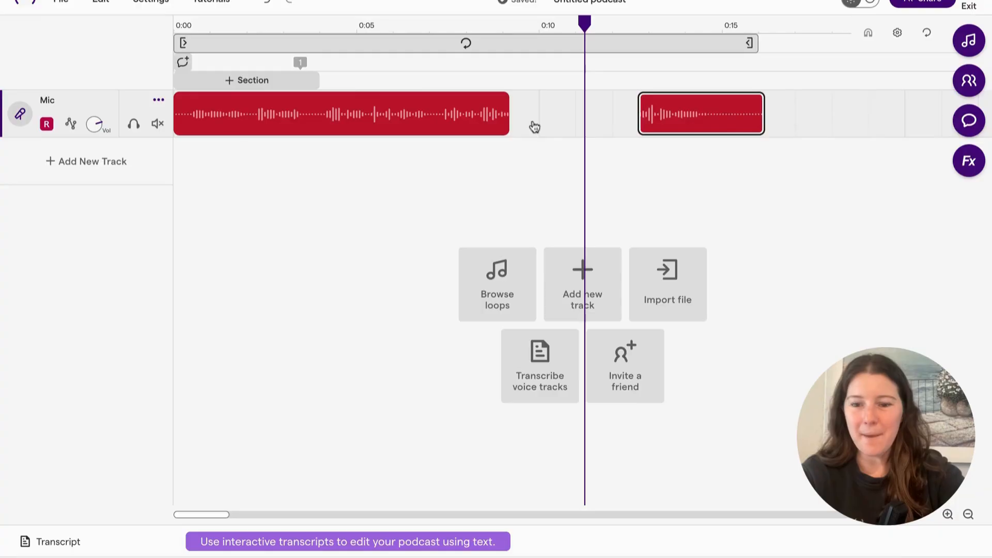
{"action": "mouse_move", "coordinate": [683, 143]}
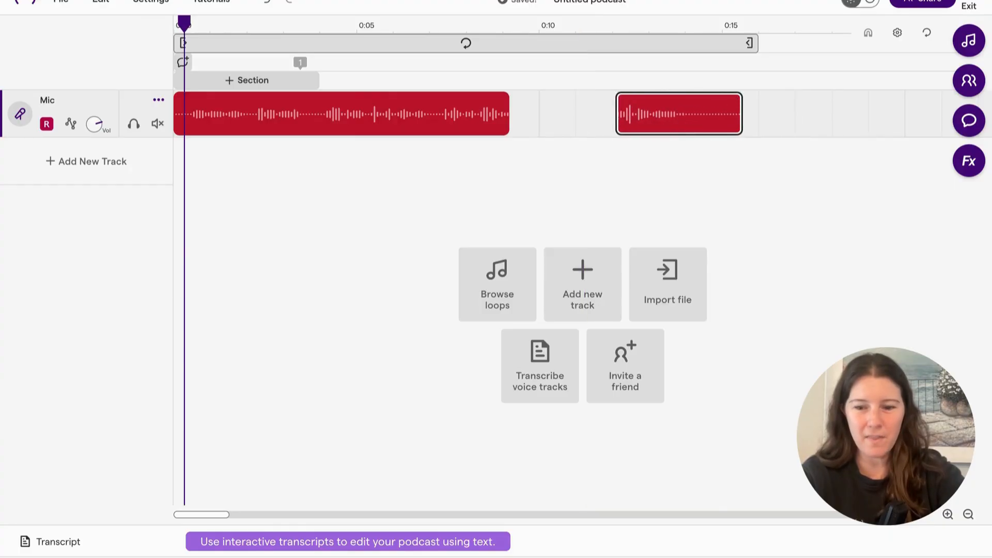
Reopen the transcript showing the second Mic clip at 00:12.
{"action": "left_click", "coordinate": [49, 541]}
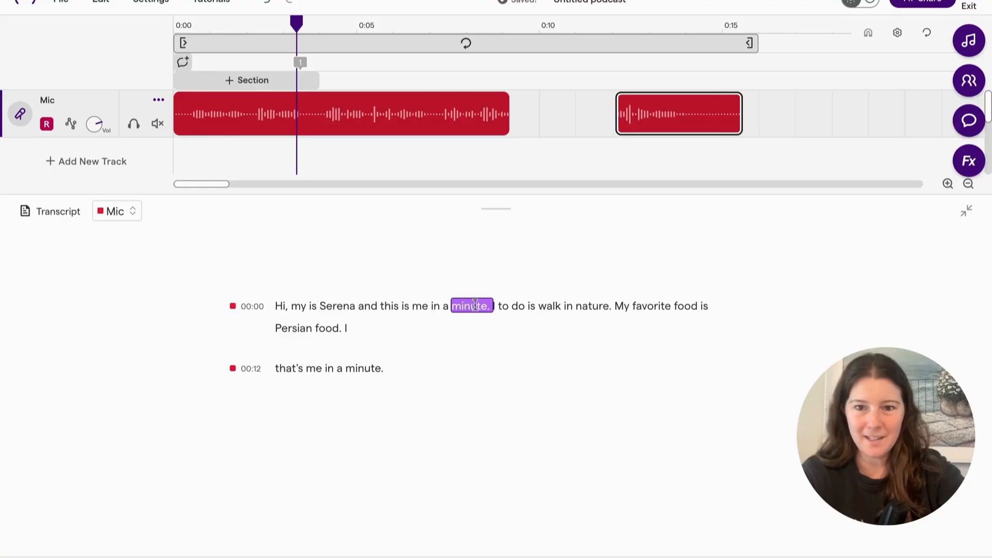
Split the first Mic clip after 'minute.' via Edit > Split region and nudge the remainder right.
{"action": "left_click", "coordinate": [319, 114]}
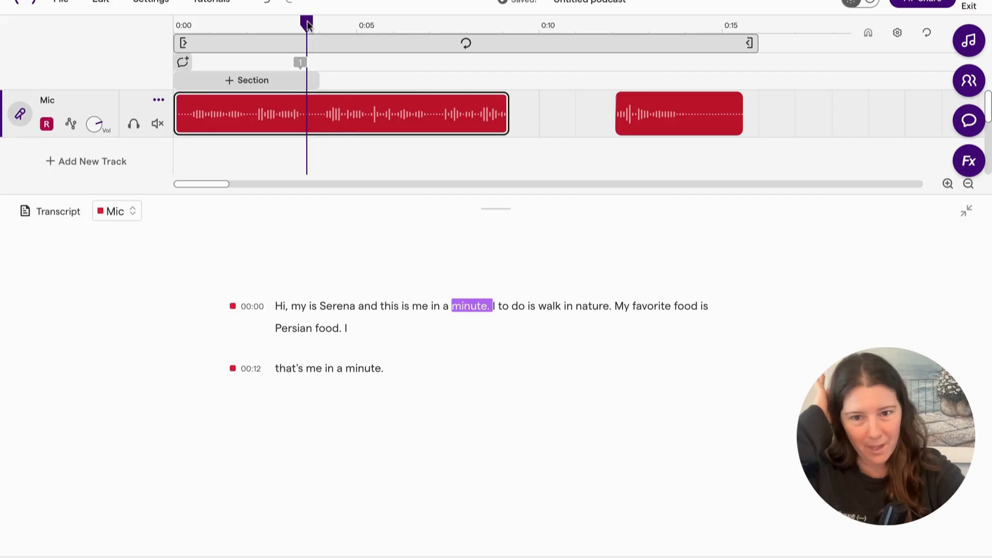
{"action": "left_click", "coordinate": [342, 114]}
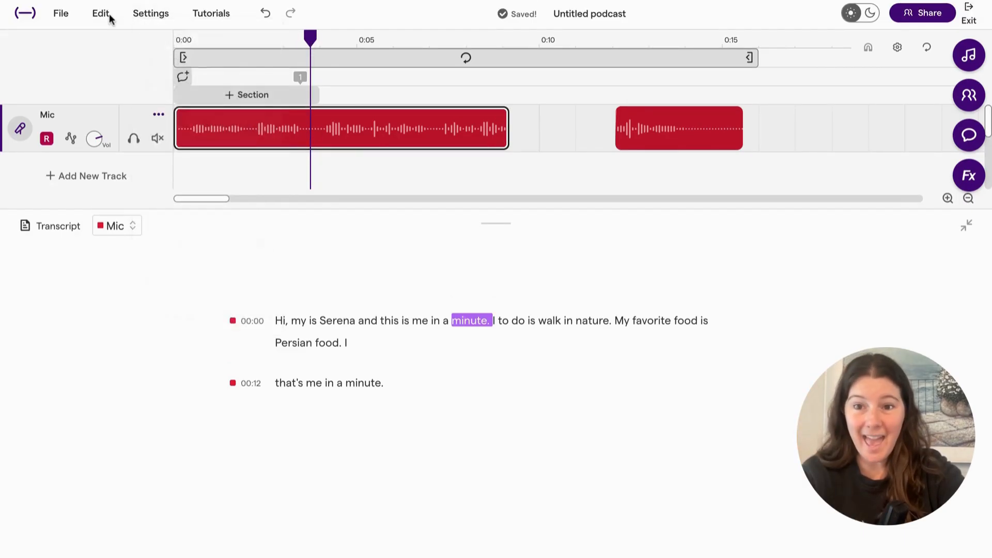
{"action": "left_click", "coordinate": [100, 13]}
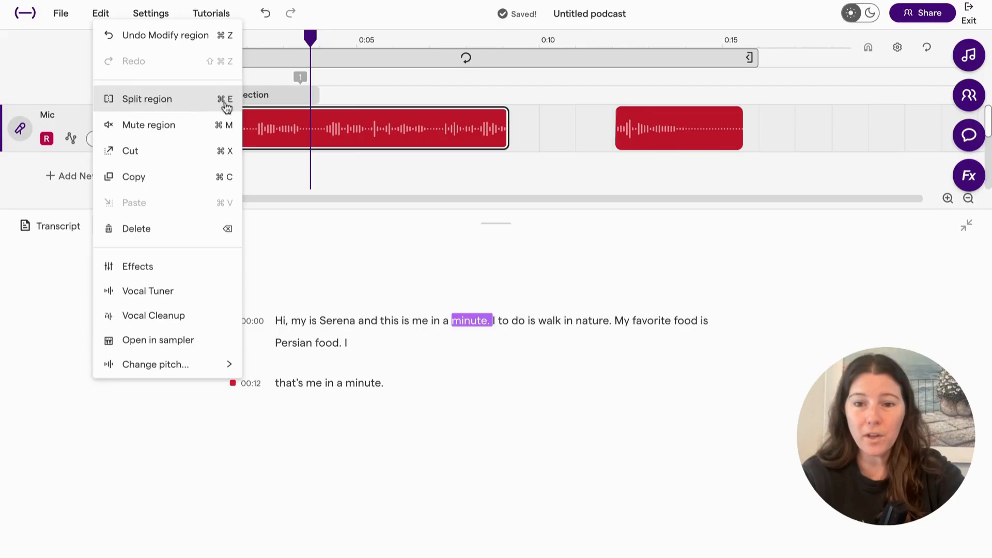
{"action": "mouse_move", "coordinate": [224, 109]}
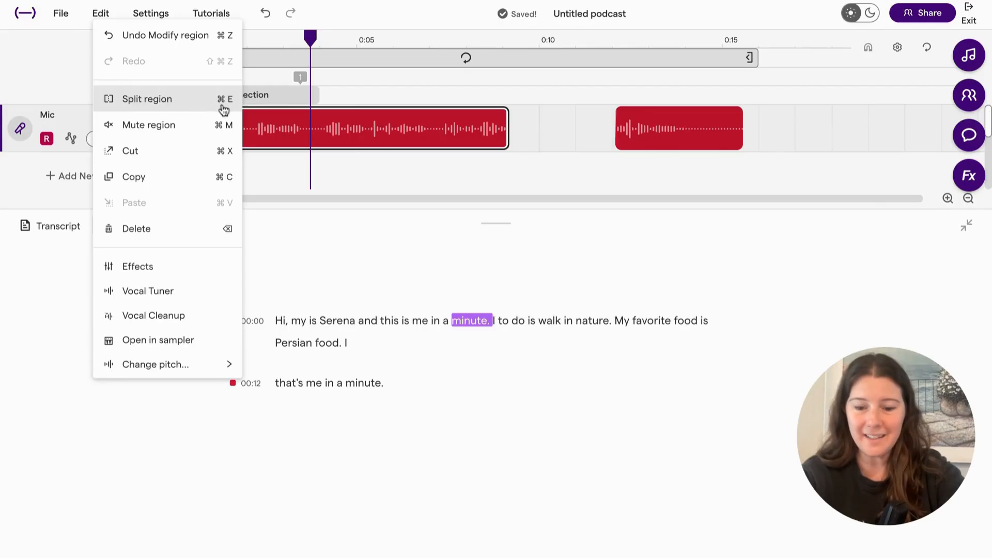
{"action": "mouse_move", "coordinate": [310, 143]}
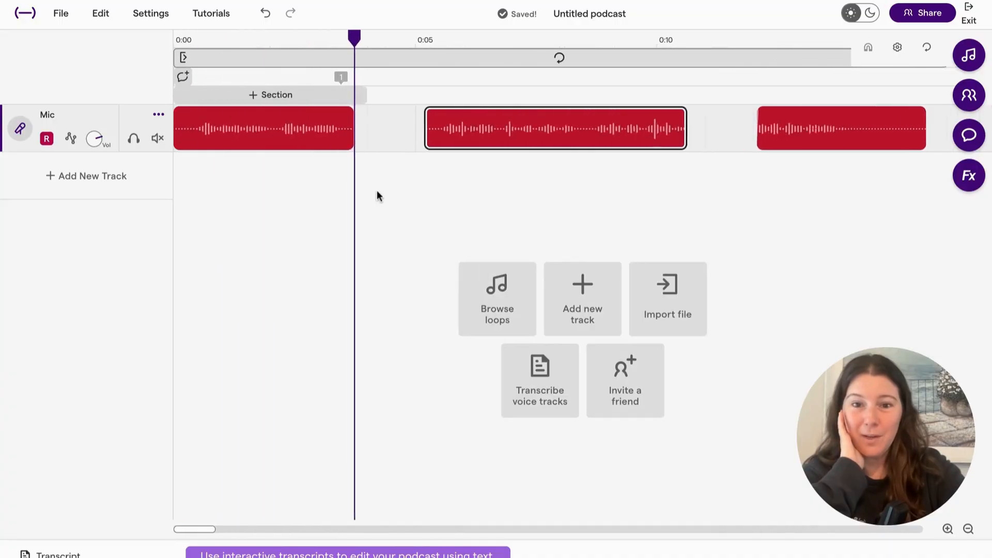
{"action": "left_click", "coordinate": [967, 529]}
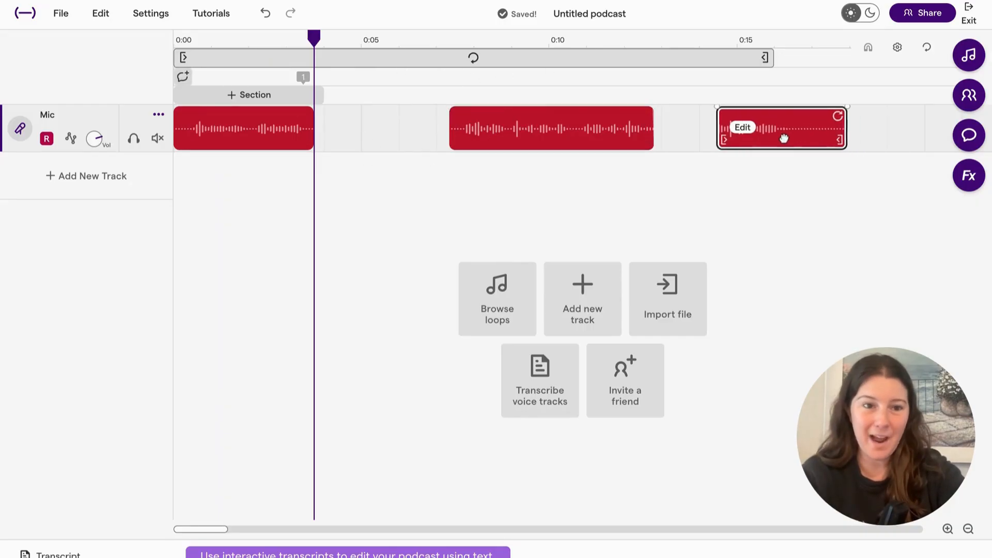
{"action": "mouse_move", "coordinate": [876, 5]}
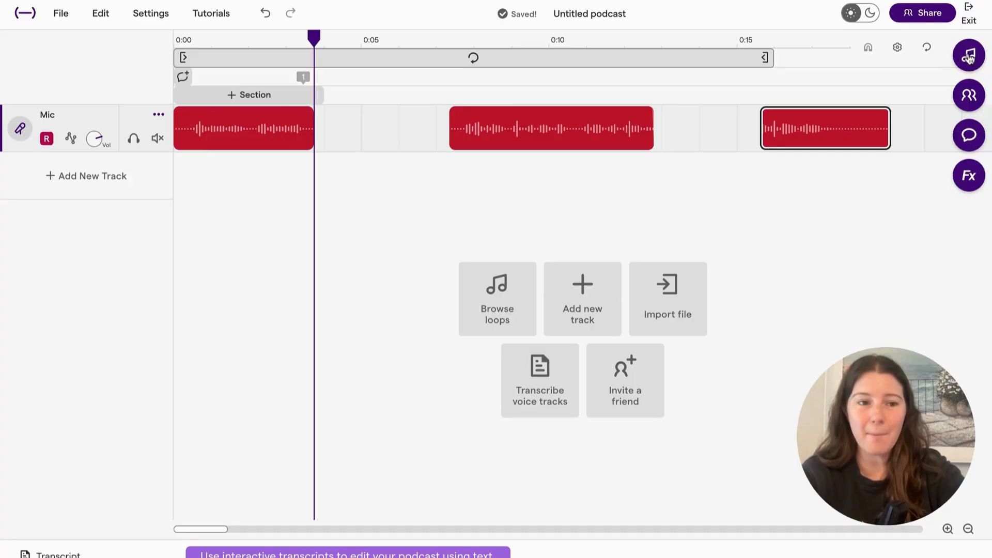
Shift the third Mic clip later, then bring up the loops and sound effects library.
{"action": "left_click", "coordinate": [968, 55]}
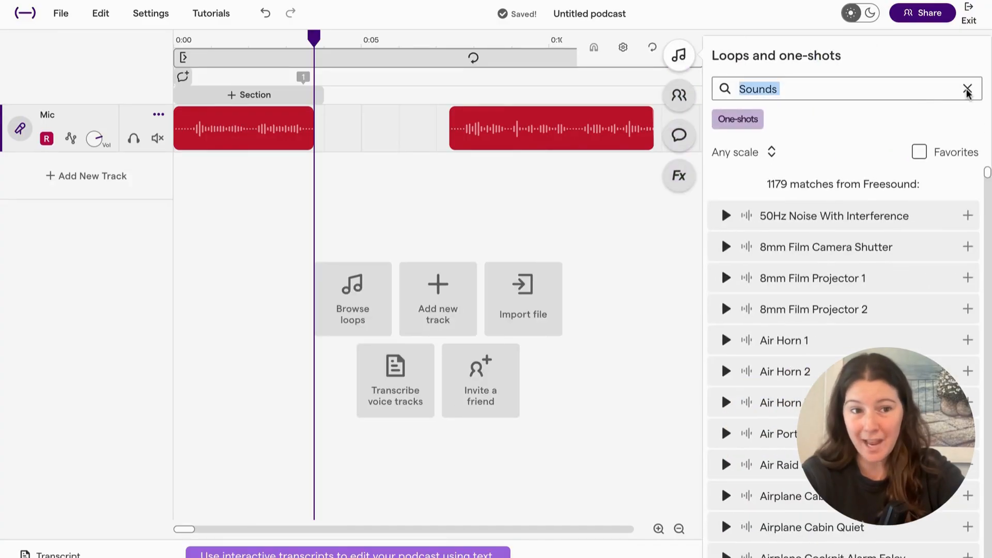
Browse the Calor pack and full loop list, placing '23 - He Won't' on a new track after the first Mic clip.
{"action": "left_click", "coordinate": [969, 88]}
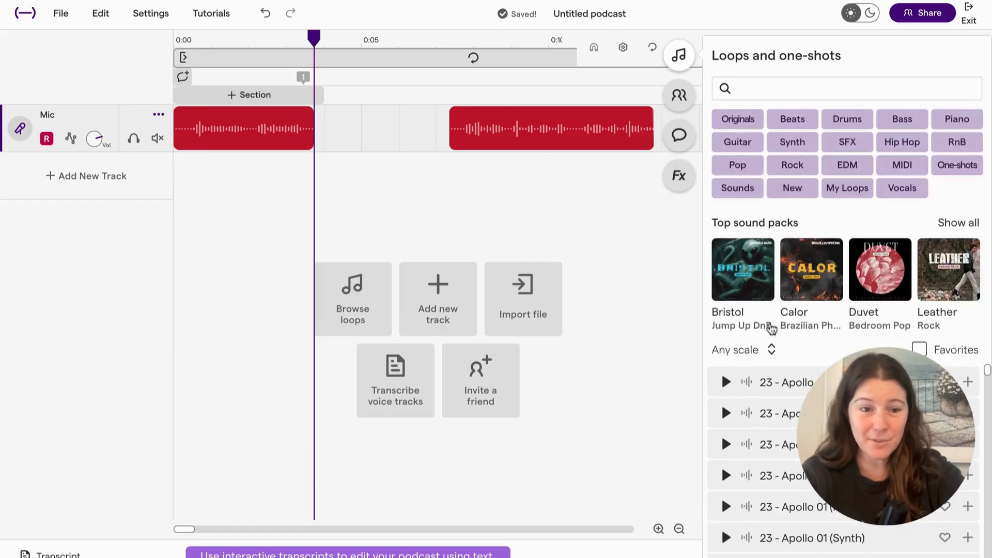
{"action": "left_click", "coordinate": [812, 270]}
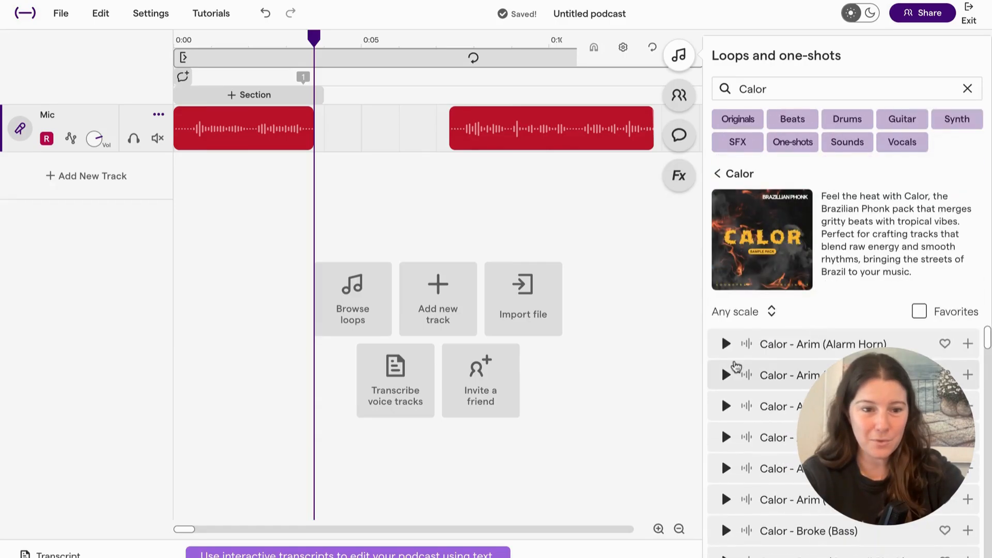
{"action": "scroll", "scroll_direction": "down", "scroll_amount": 3}
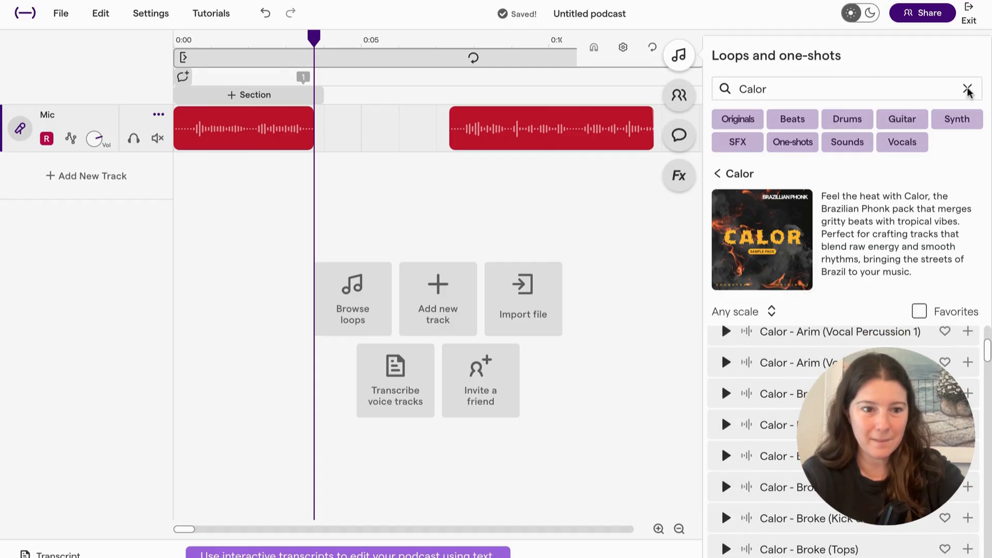
{"action": "left_click", "coordinate": [969, 88]}
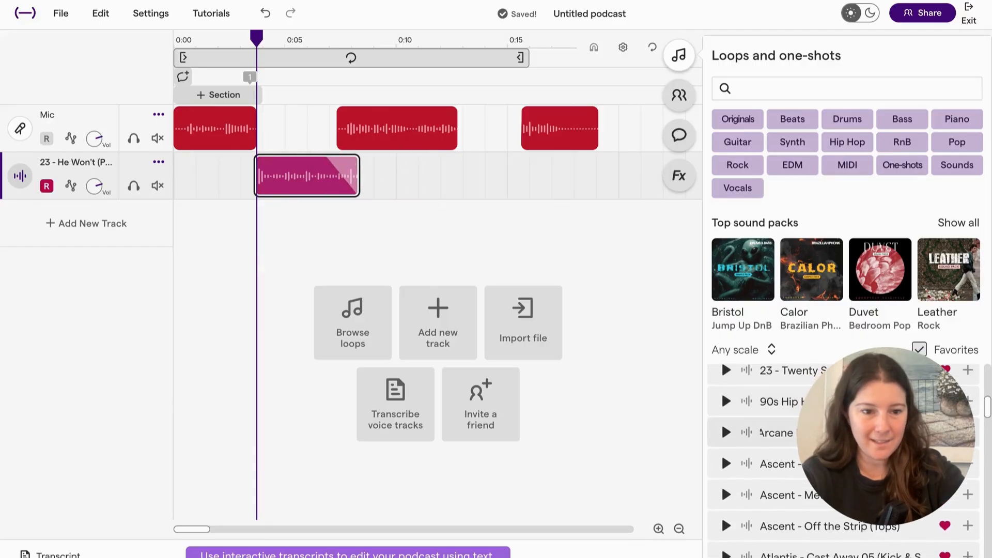
{"action": "scroll", "scroll_direction": "down", "scroll_amount": 3}
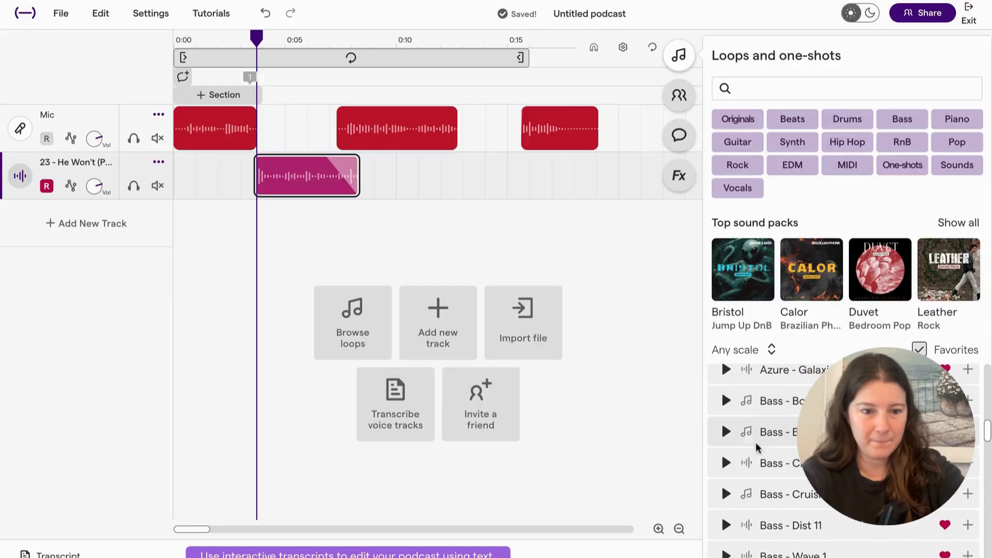
Place a Crate Piano loop on a third track aligned under the '23 - He Won't' clip.
{"action": "scroll", "scroll_direction": "down", "scroll_amount": 3}
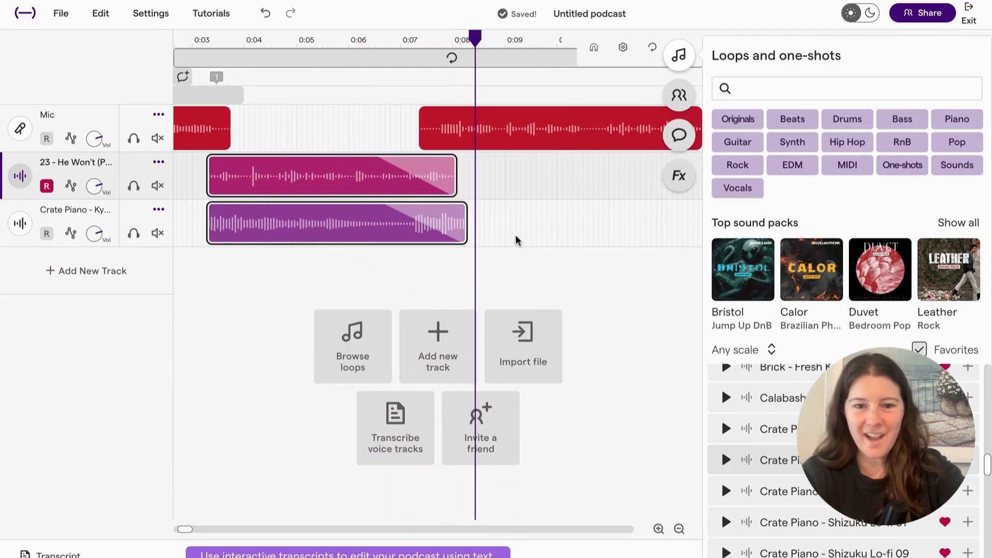
Copy both loop clips as a stacked outro after the second Mic clip and play the arrangement back.
{"action": "left_click", "coordinate": [329, 223]}
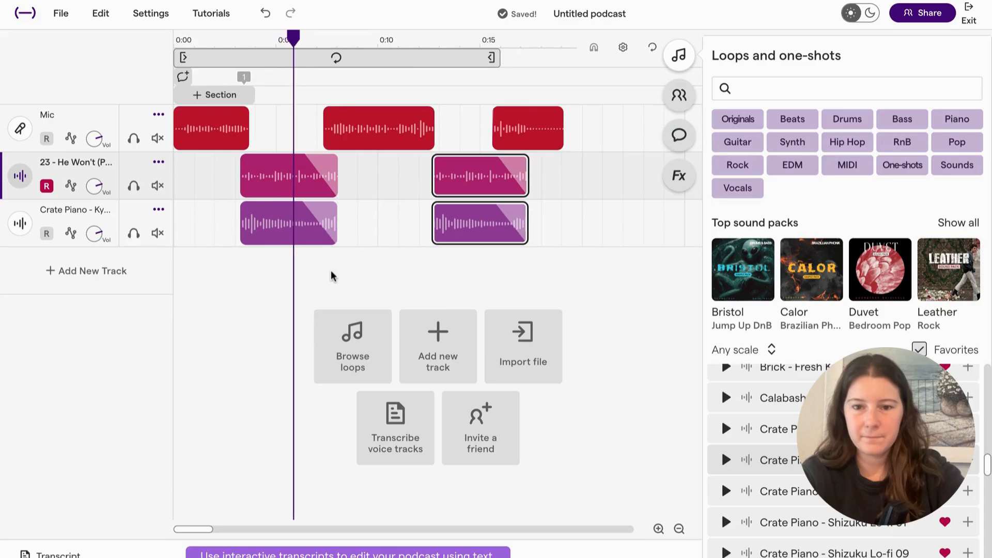
{"action": "left_click", "coordinate": [334, 40]}
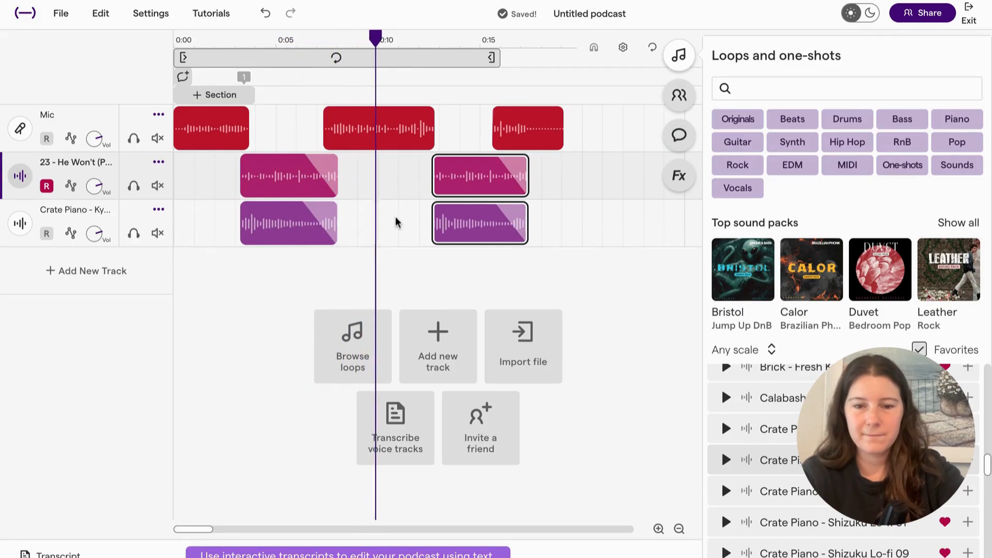
{"action": "scroll", "scroll_direction": "right", "scroll_amount": 3}
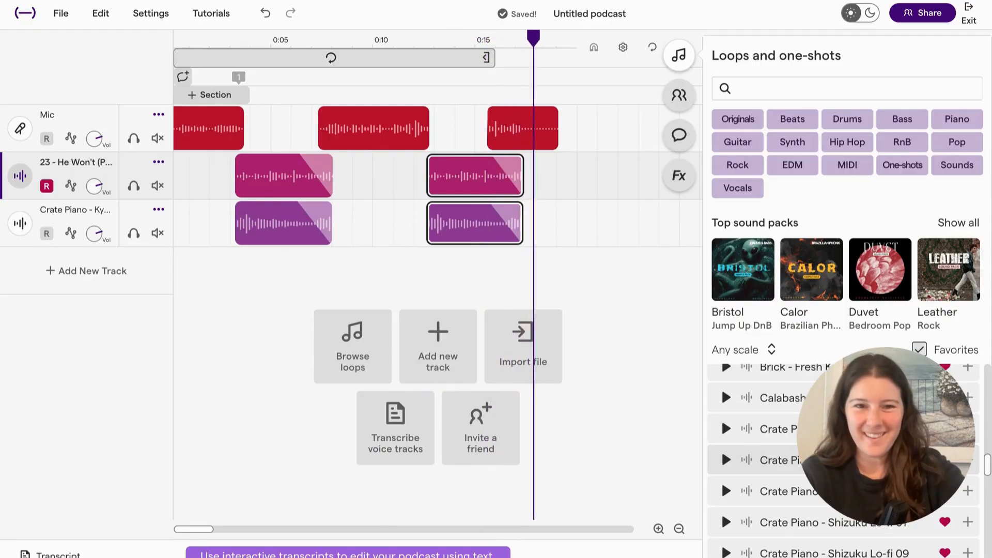
{"action": "left_click", "coordinate": [679, 55]}
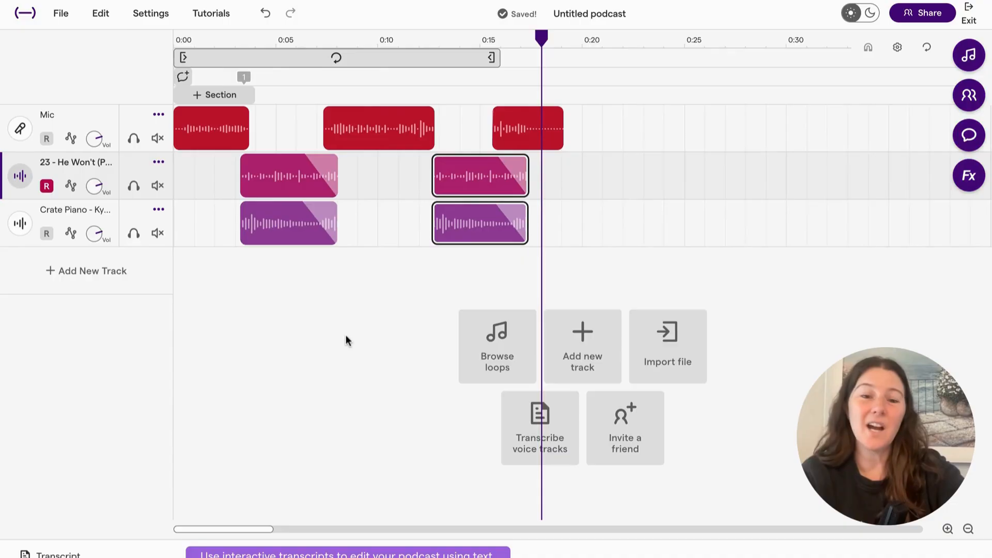
{"action": "mouse_move", "coordinate": [281, 306]}
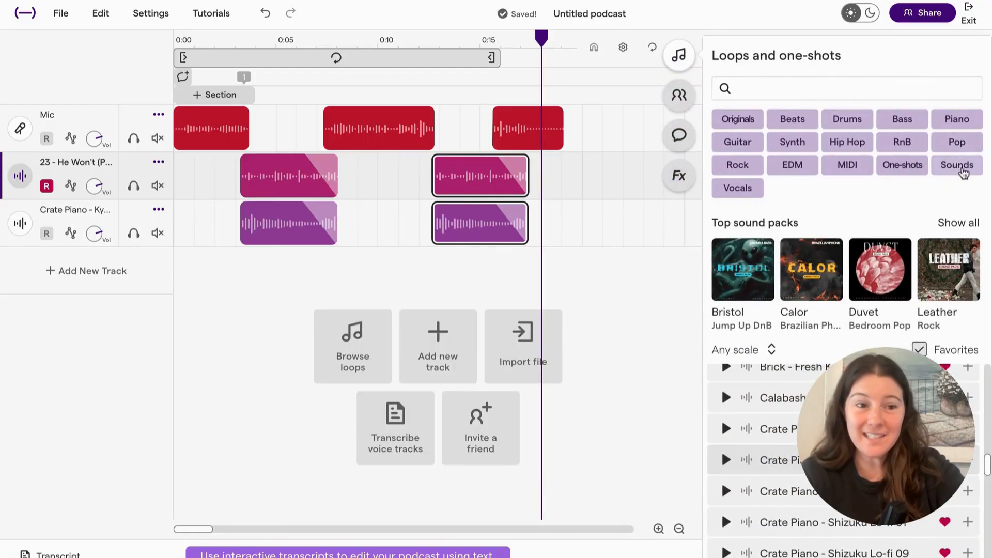
Show sound-effect one-shots beyond Favorites and place Bus Passing on a new track at 0:00.
{"action": "left_click", "coordinate": [957, 165]}
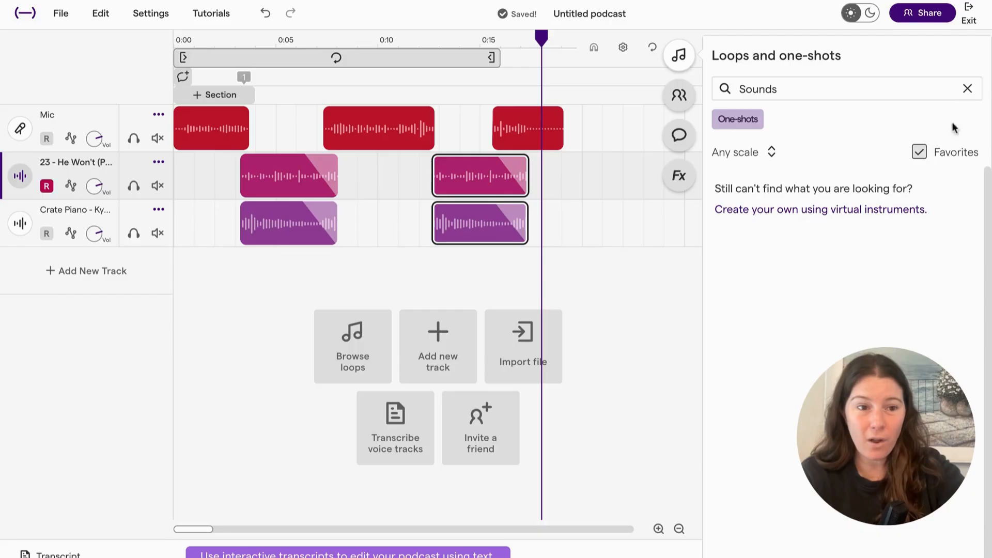
{"action": "left_click", "coordinate": [919, 152]}
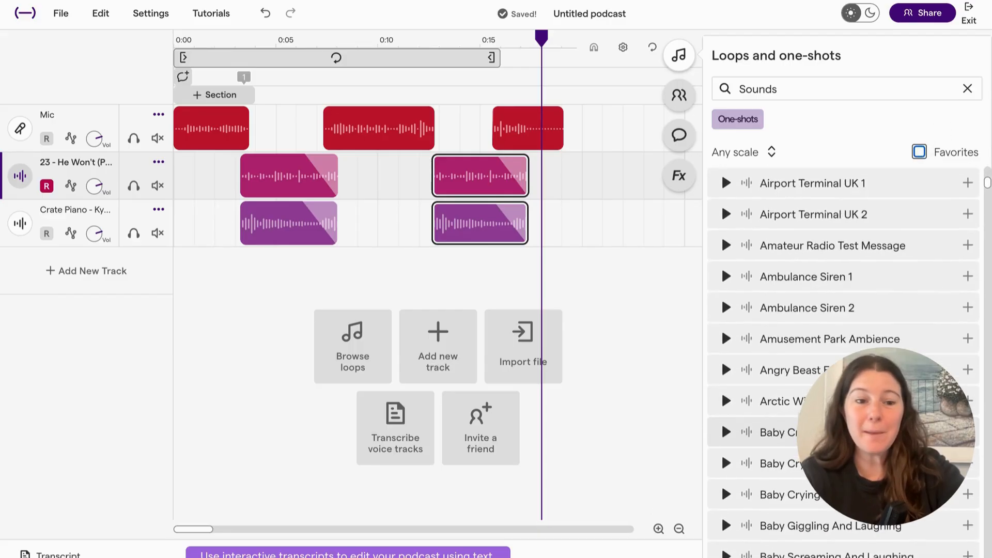
{"action": "scroll", "scroll_direction": "down", "scroll_amount": 3}
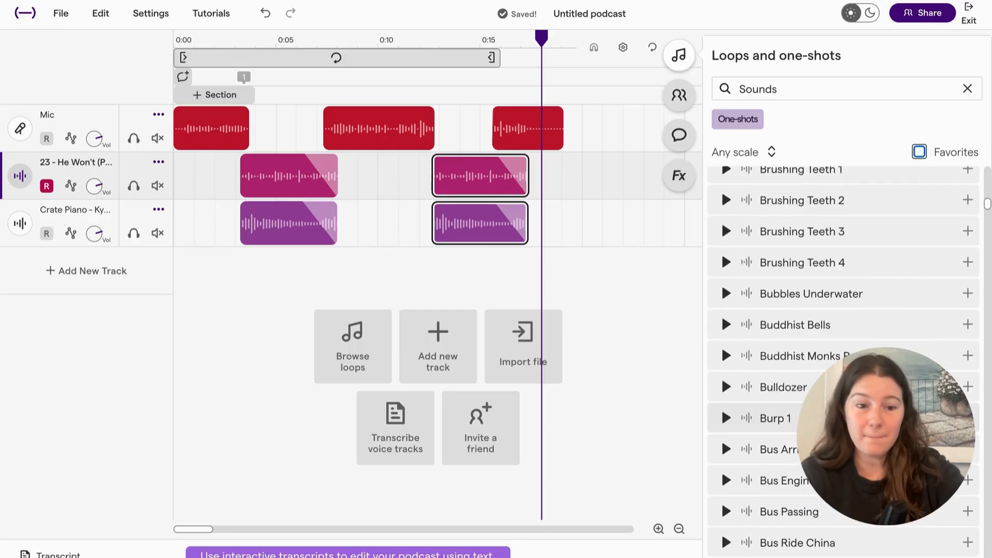
{"action": "scroll", "scroll_direction": "down", "scroll_amount": 3}
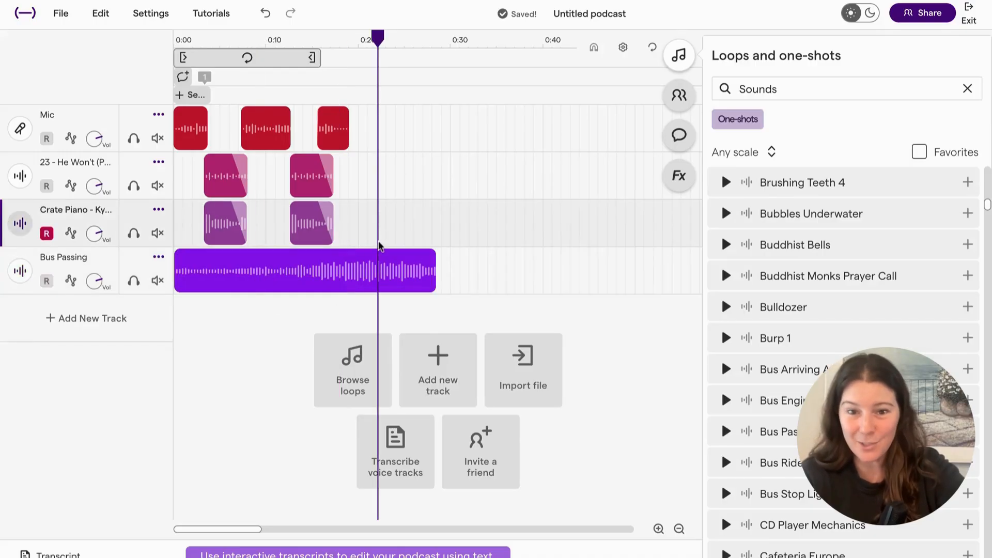
Shorten the Bus Passing clip under the second Mic clip and choose an option from its track menu.
{"action": "left_click", "coordinate": [405, 270]}
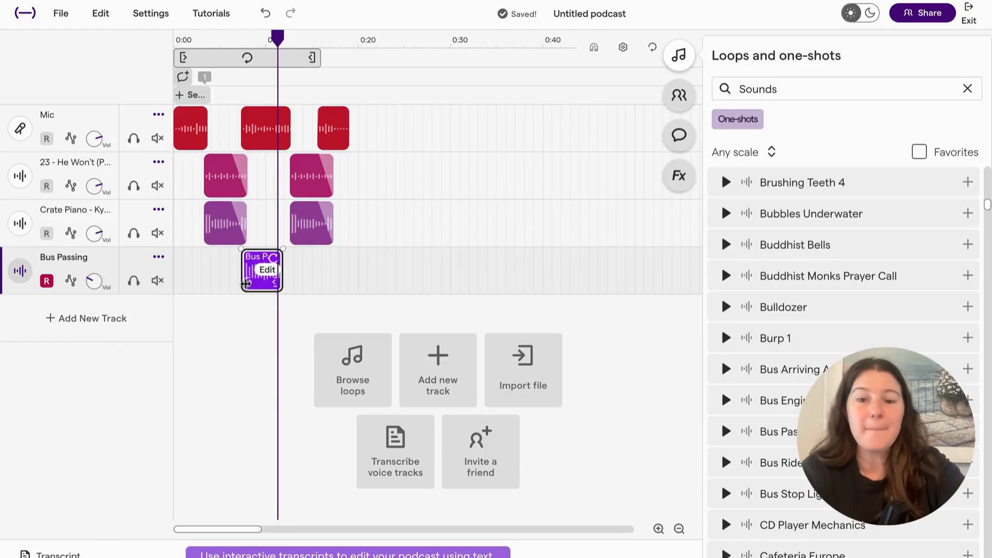
{"action": "left_click", "coordinate": [159, 257]}
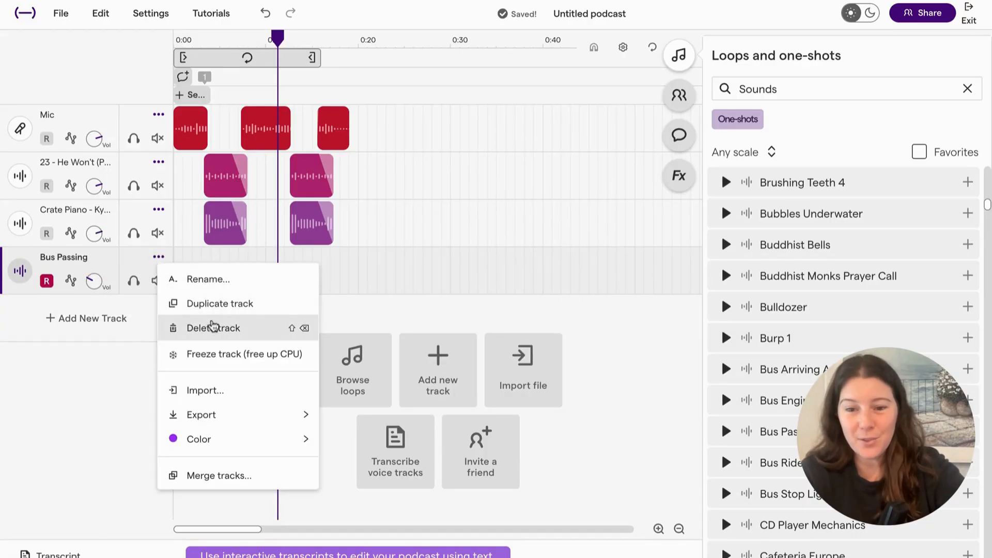
{"action": "left_click", "coordinate": [212, 327]}
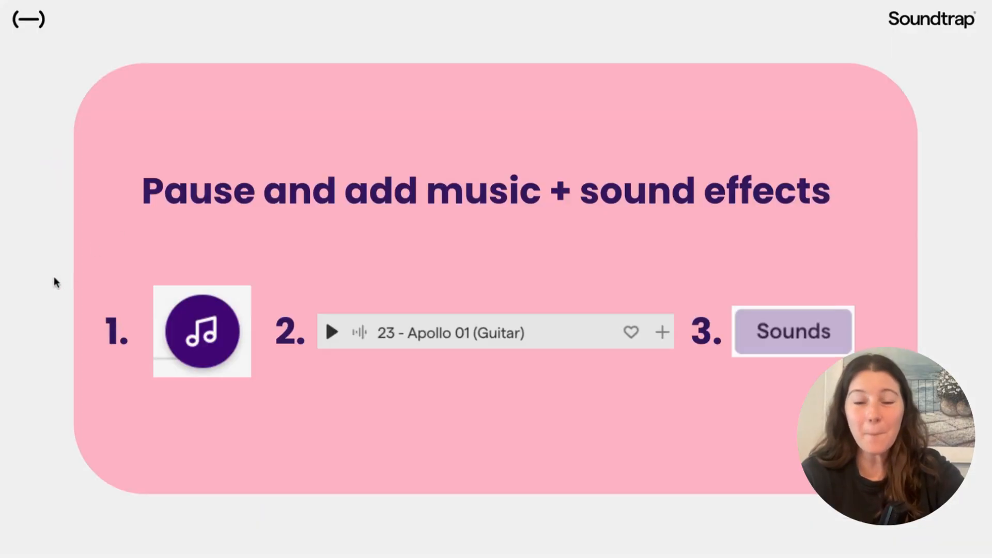
{"action": "mouse_move", "coordinate": [75, 239]}
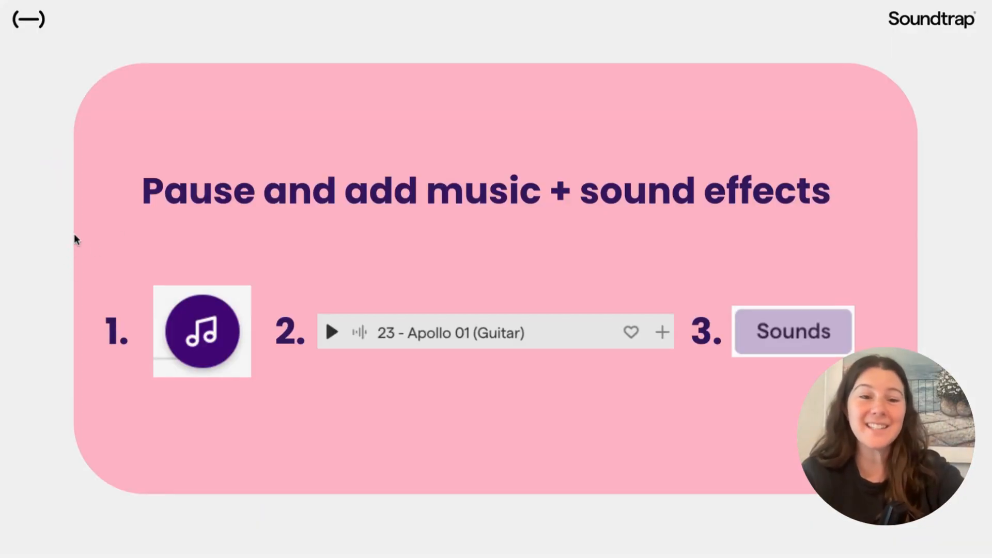
{"action": "mouse_move", "coordinate": [108, 174]}
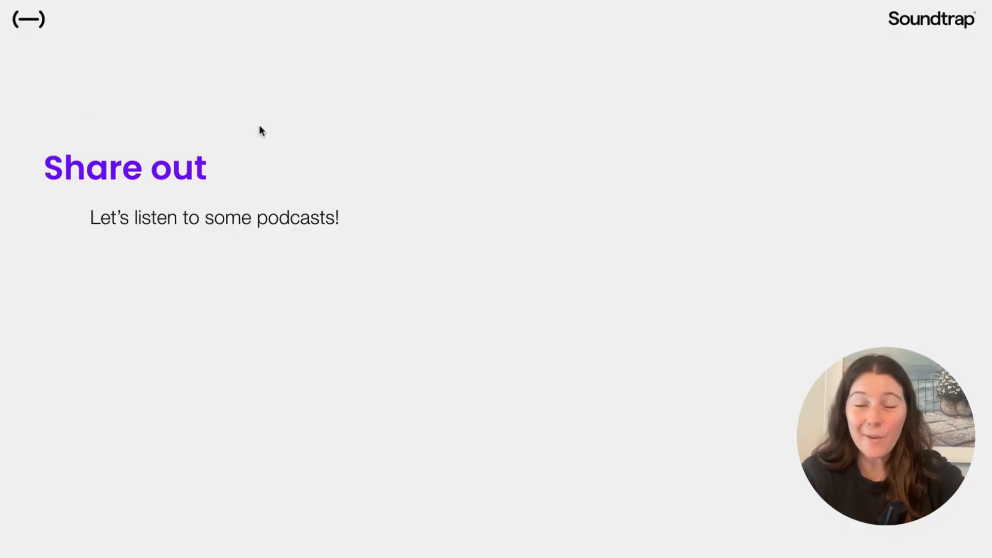
{"action": "mouse_move", "coordinate": [288, 129]}
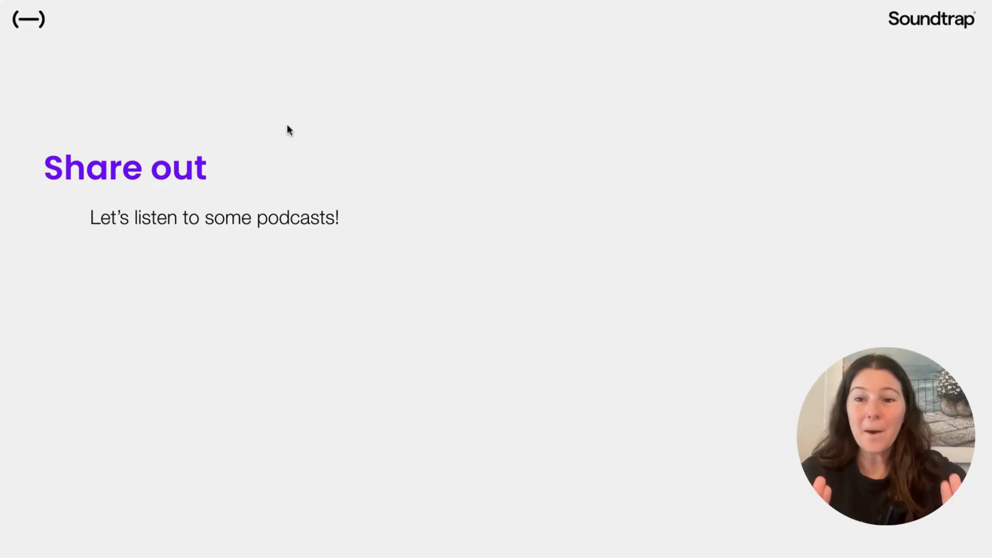